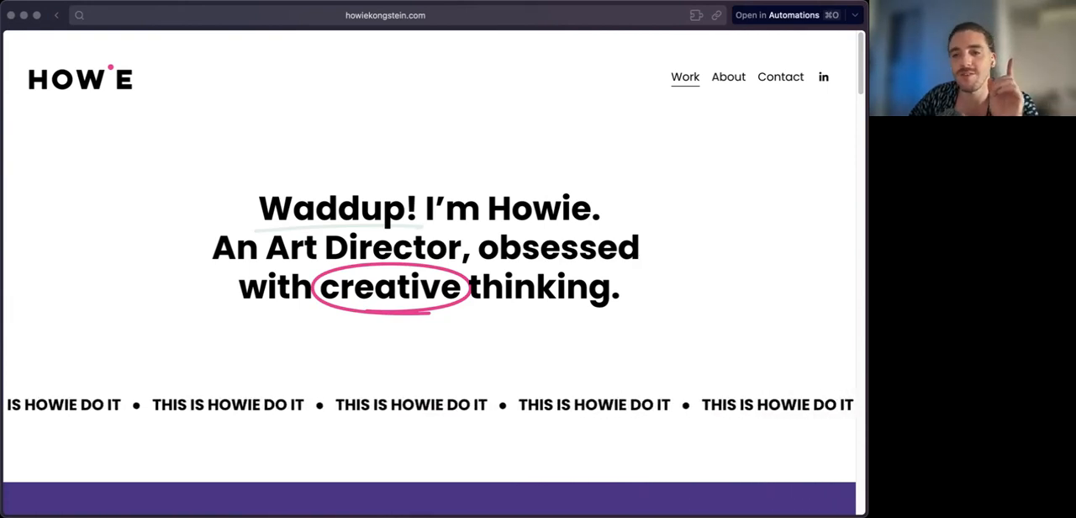
# Scroll down the homepage through the project grid to the Strengths and abilities section.
pyautogui.scroll(-3)
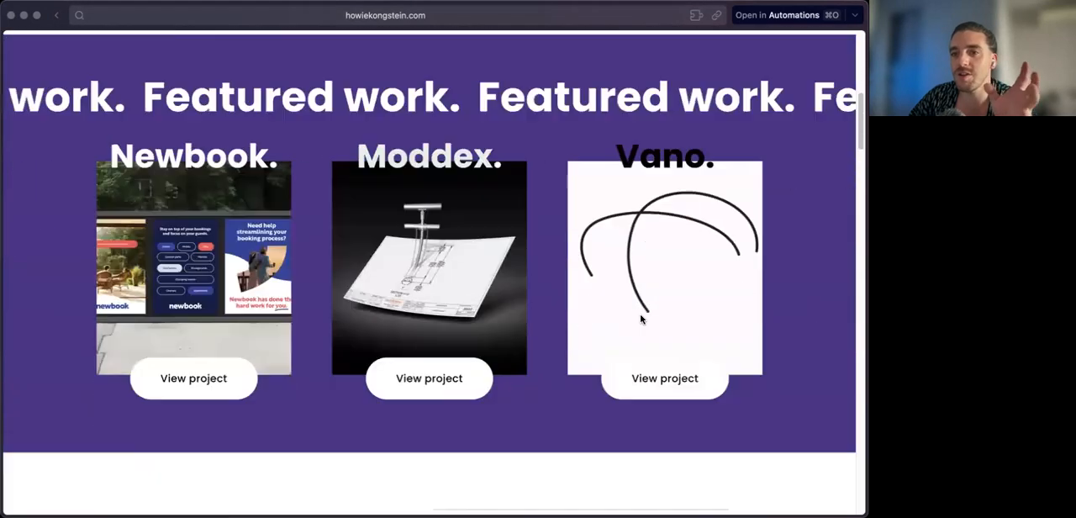
pyautogui.scroll(-3)
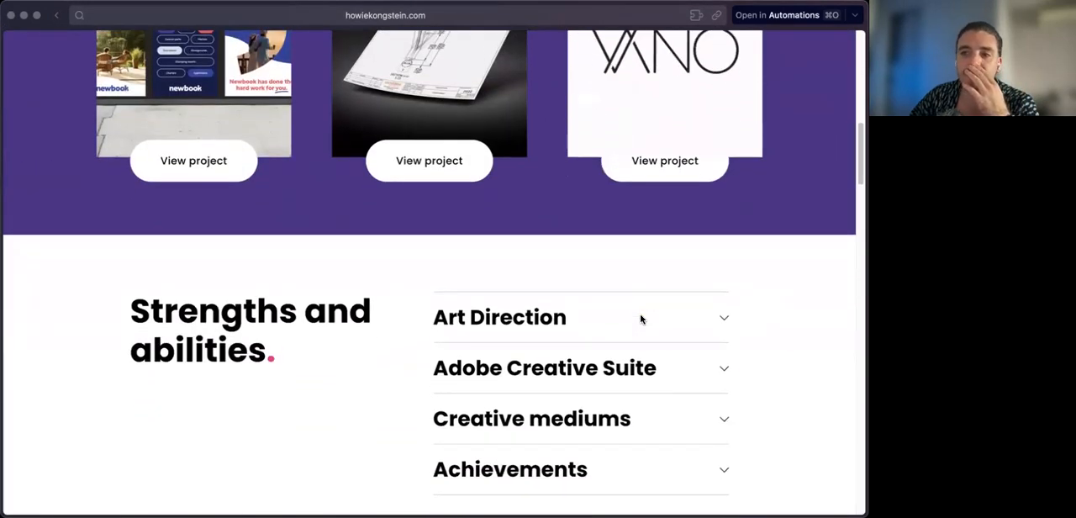
pyautogui.scroll(-3)
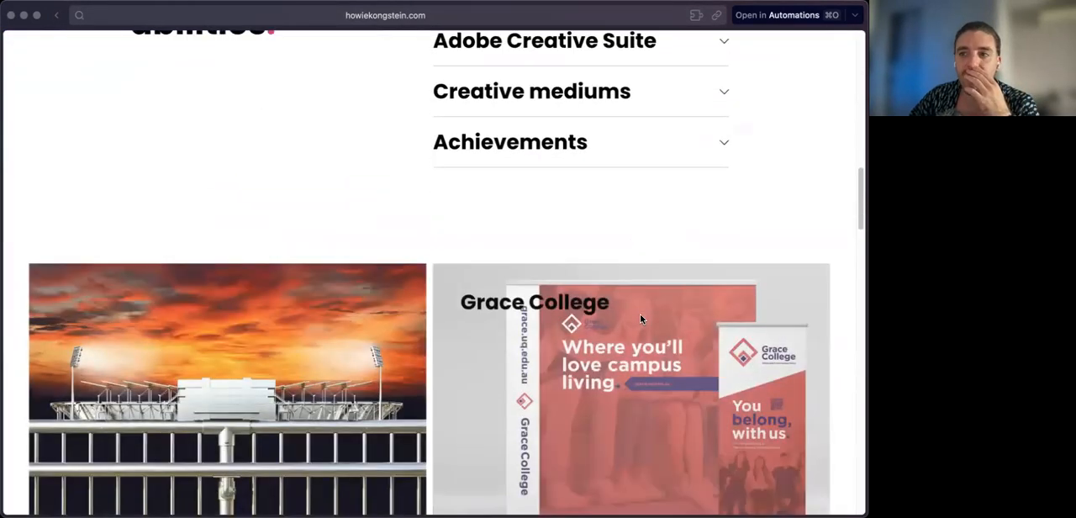
pyautogui.scroll(-3)
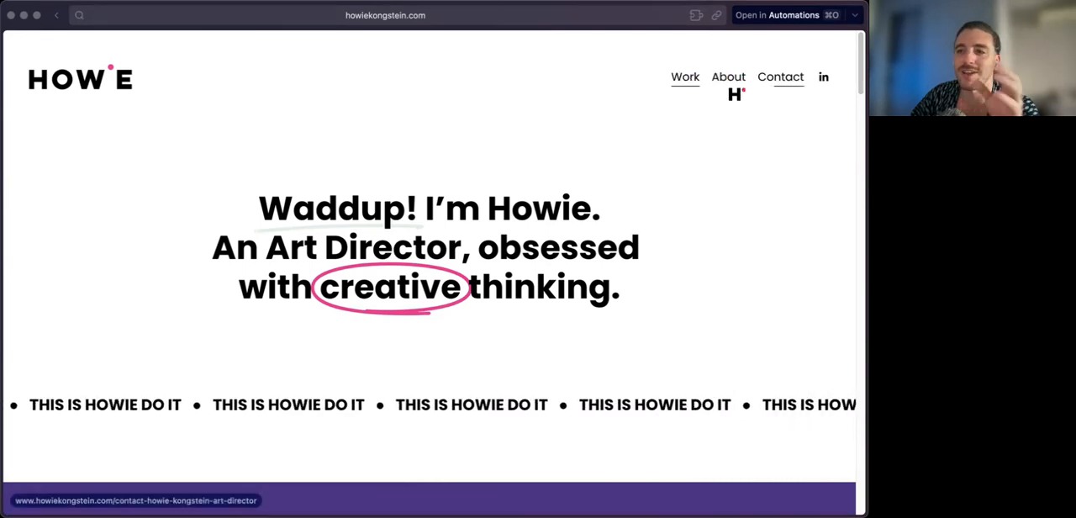
pyautogui.scroll(-3)
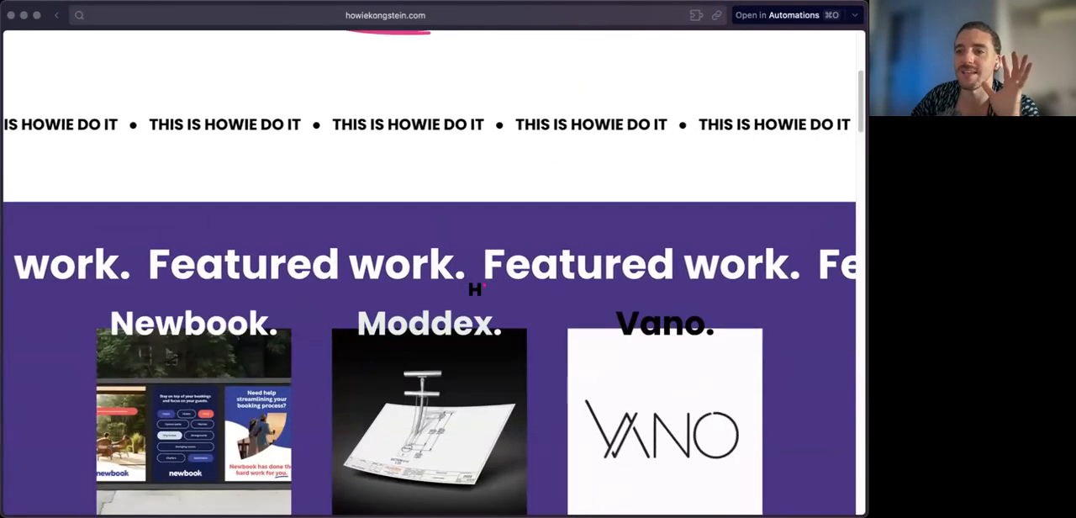
pyautogui.scroll(3)
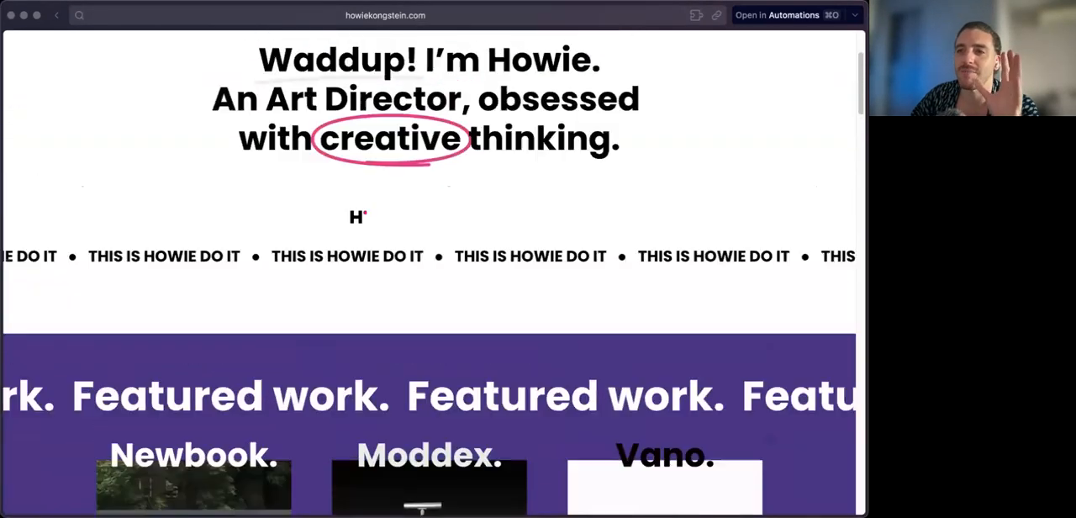
pyautogui.scroll(-3)
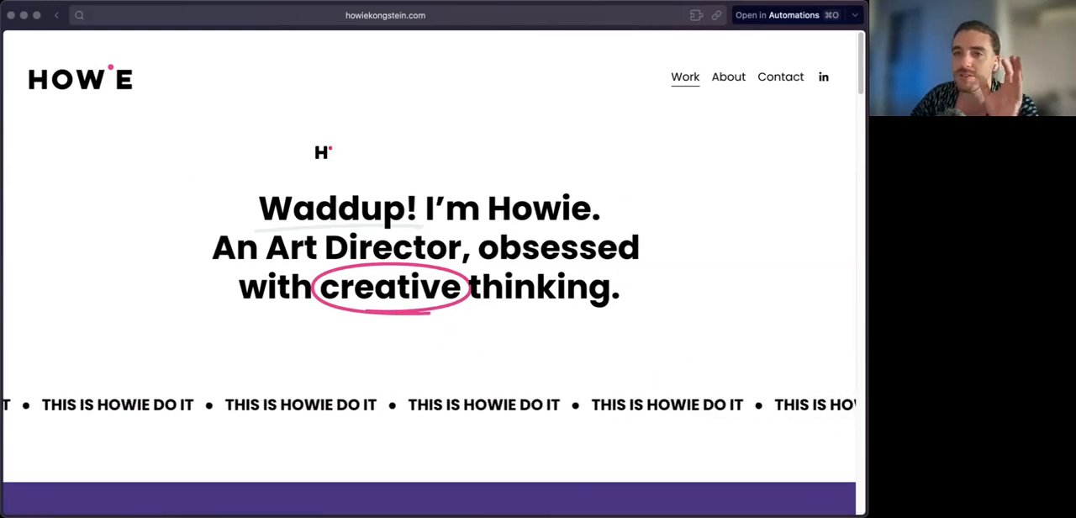
pyautogui.scroll(-3)
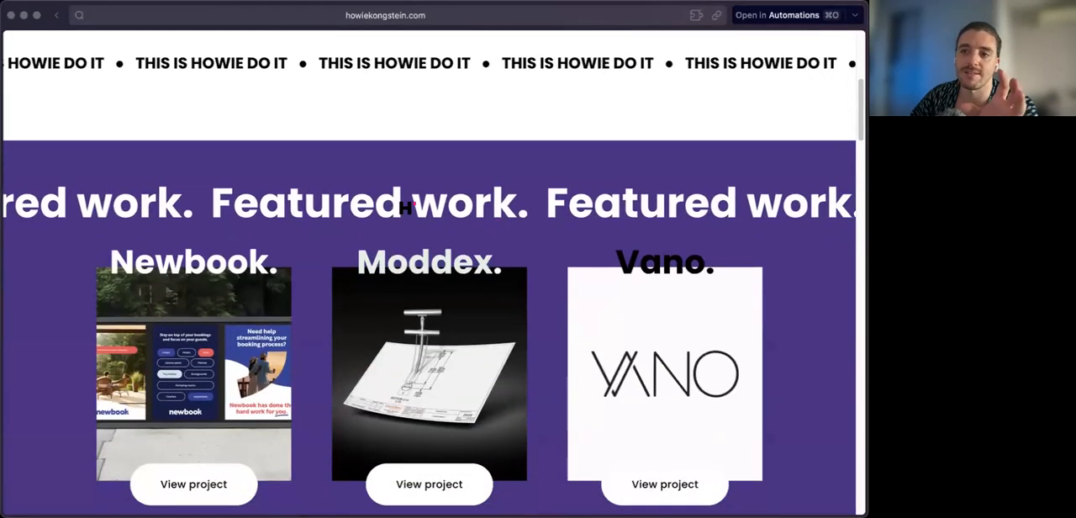
pyautogui.scroll(-3)
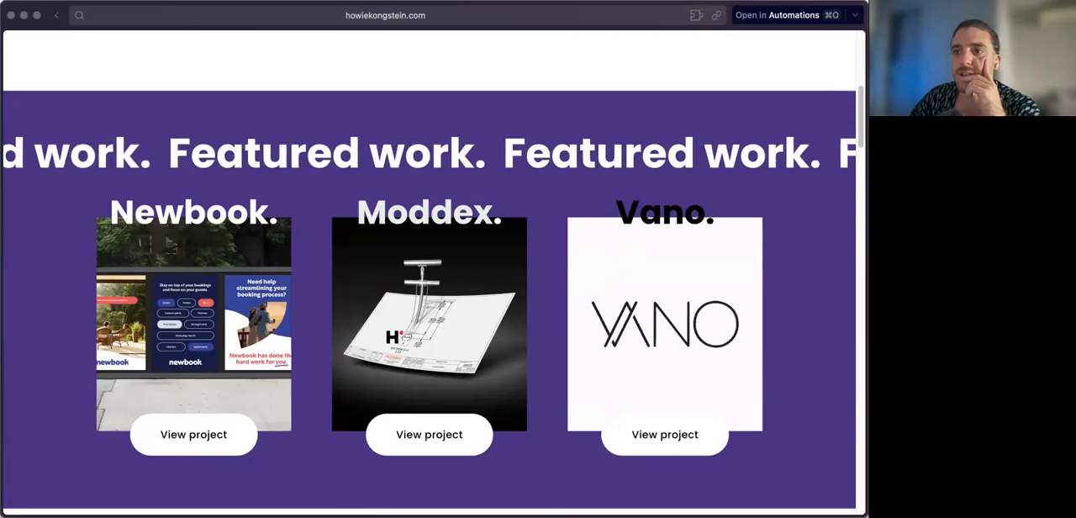
pyautogui.scroll(-3)
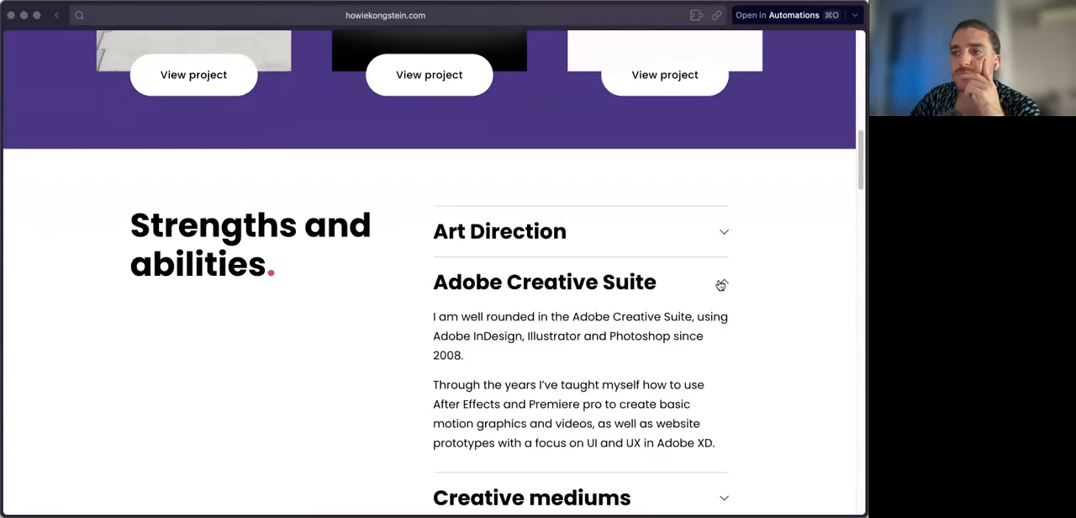
# Toggle the Adobe Creative Suite and Creative mediums strength descriptions open and closed.
pyautogui.click(544, 281)
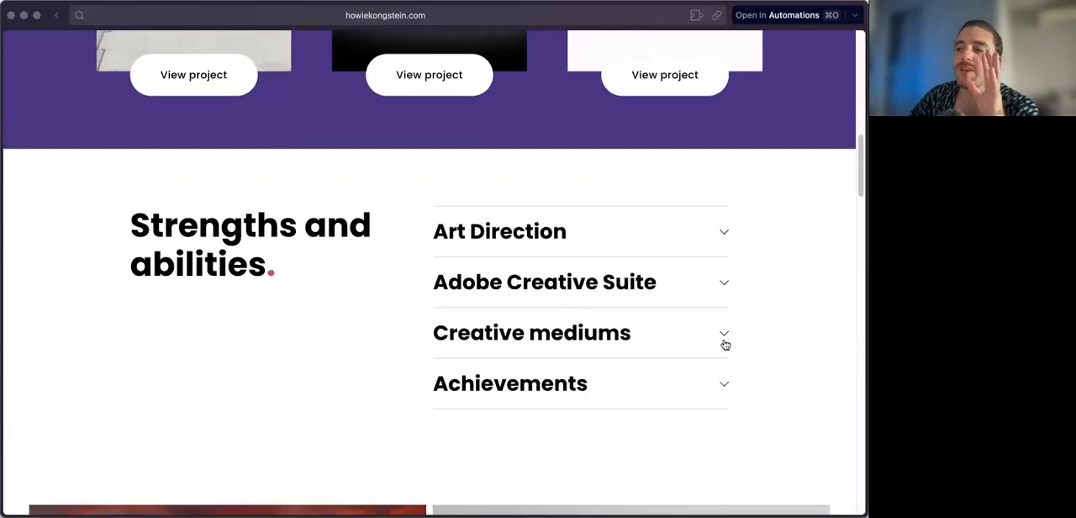
pyautogui.click(531, 333)
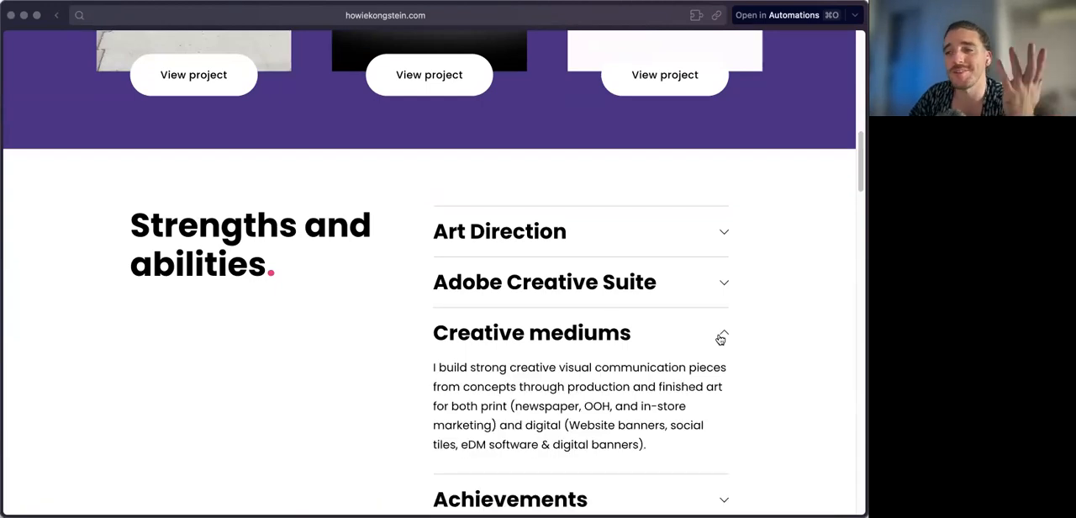
pyautogui.click(721, 332)
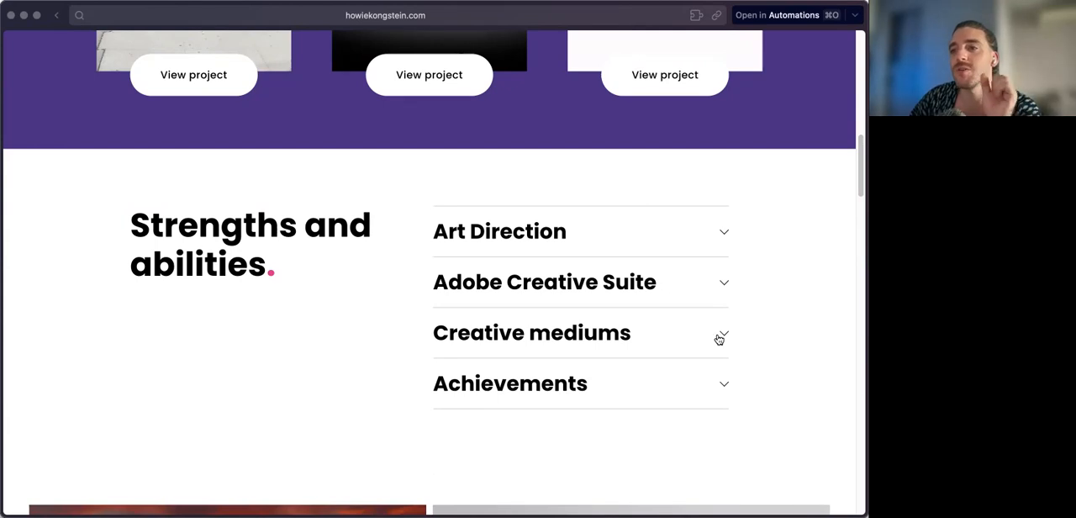
pyautogui.moveTo(726, 285)
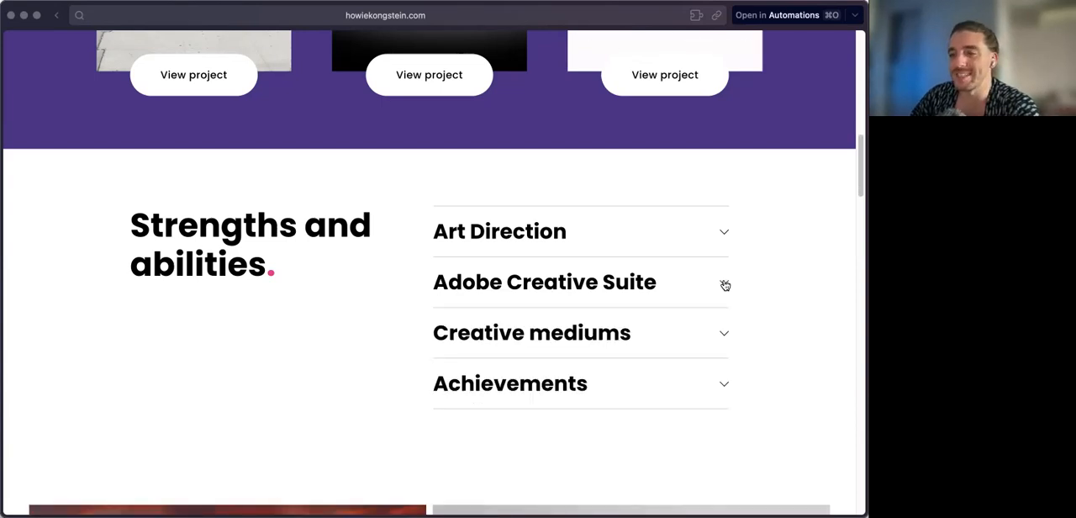
pyautogui.click(544, 280)
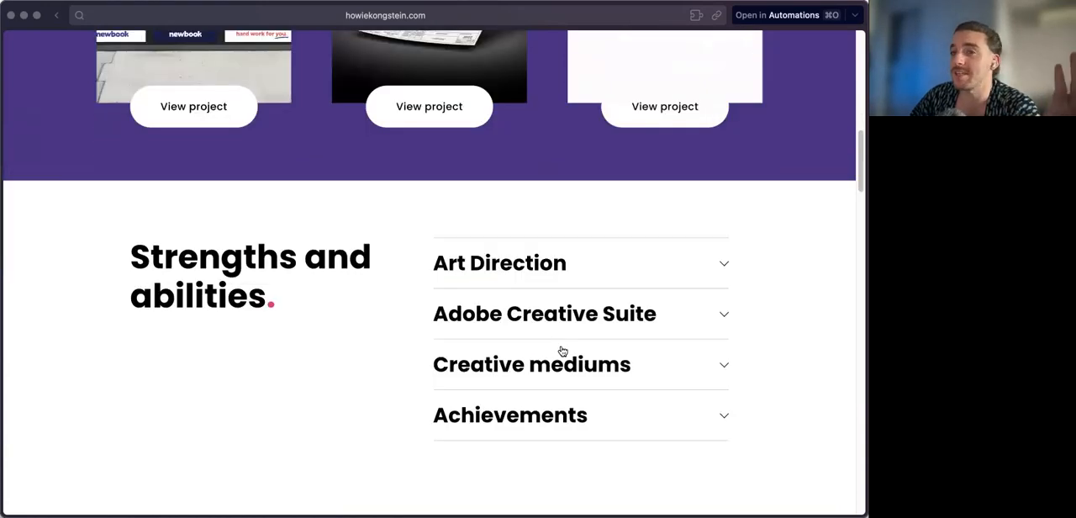
# Scroll on to the closing 'That's all the work I have to show, for now.' message and footer.
pyautogui.scroll(-3)
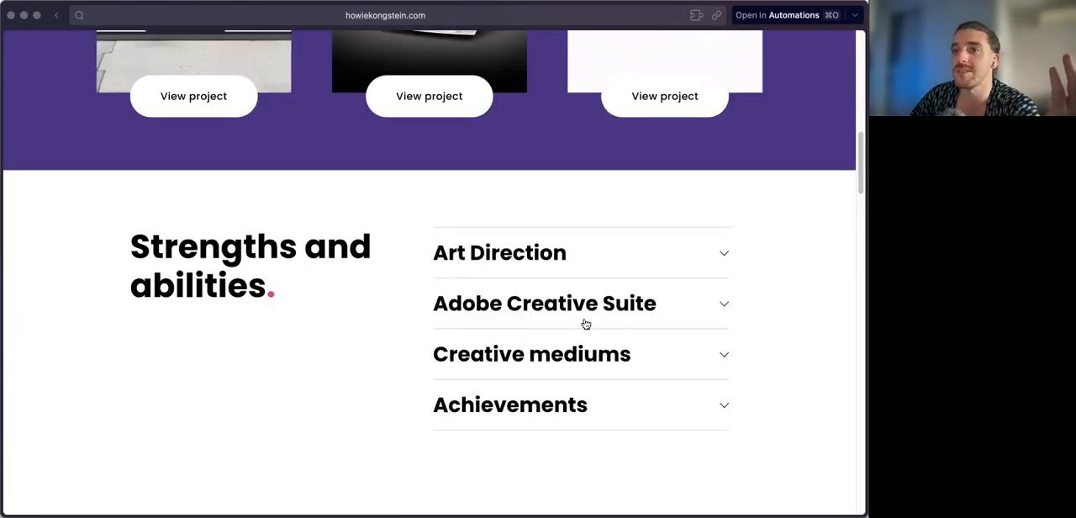
pyautogui.scroll(-3)
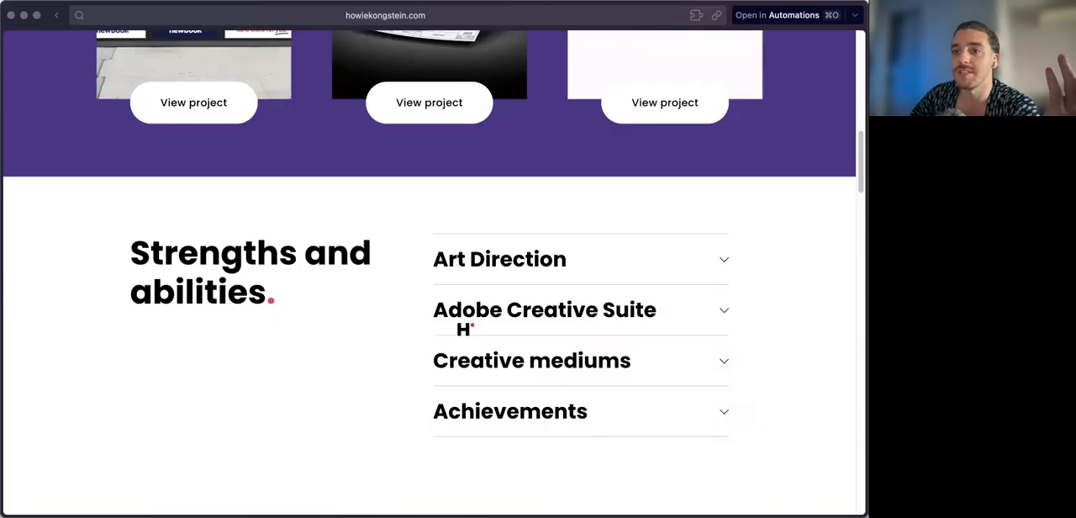
pyautogui.scroll(-3)
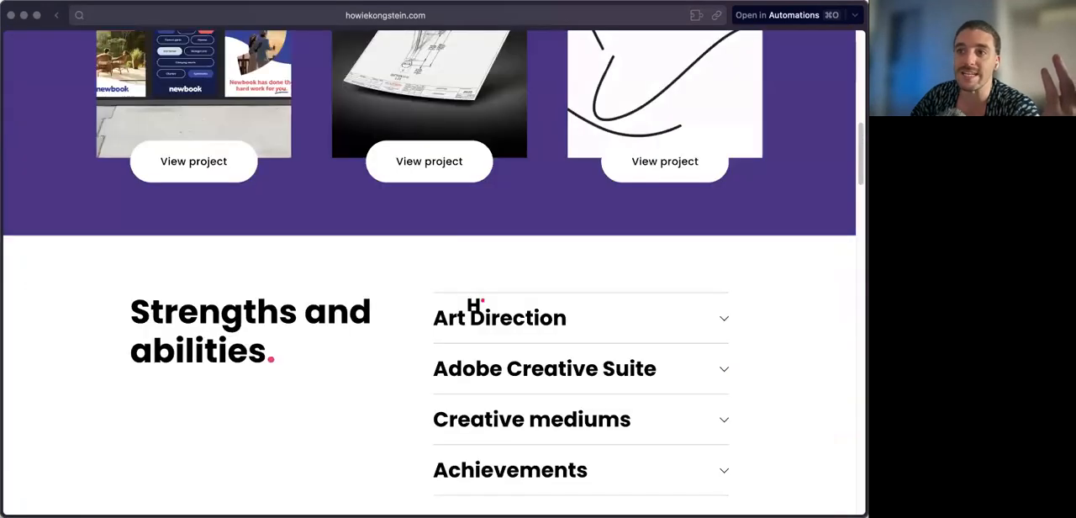
pyautogui.scroll(-3)
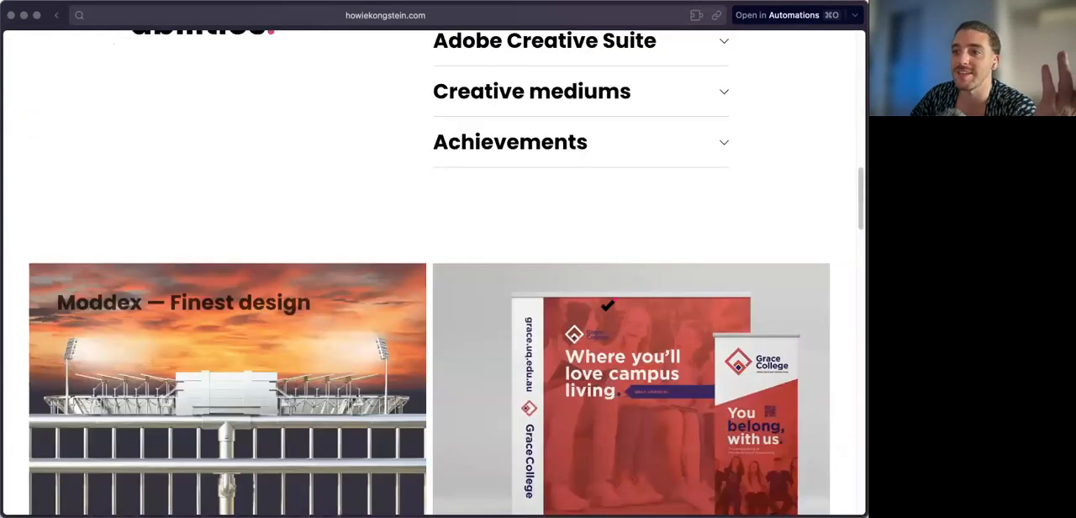
pyautogui.scroll(-3)
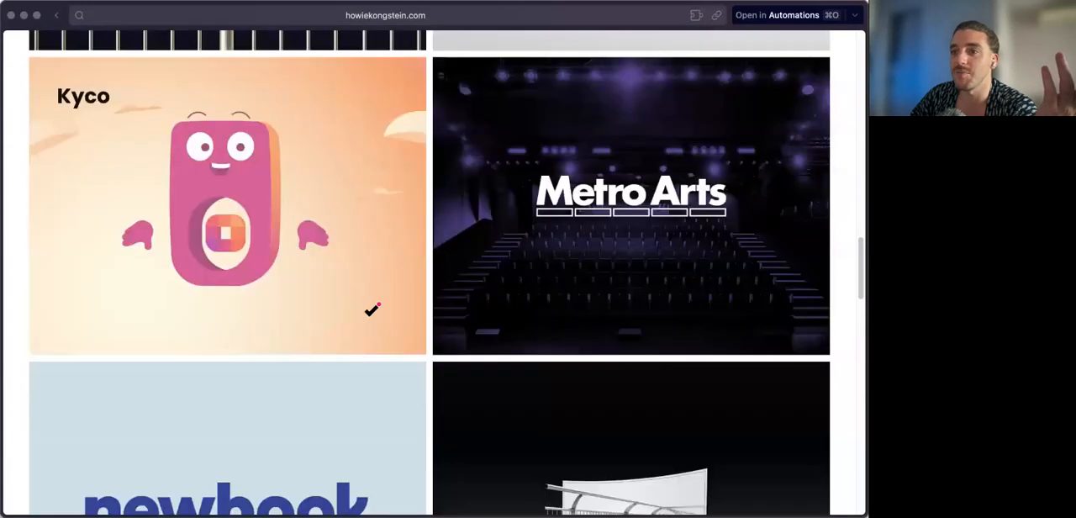
pyautogui.scroll(-3)
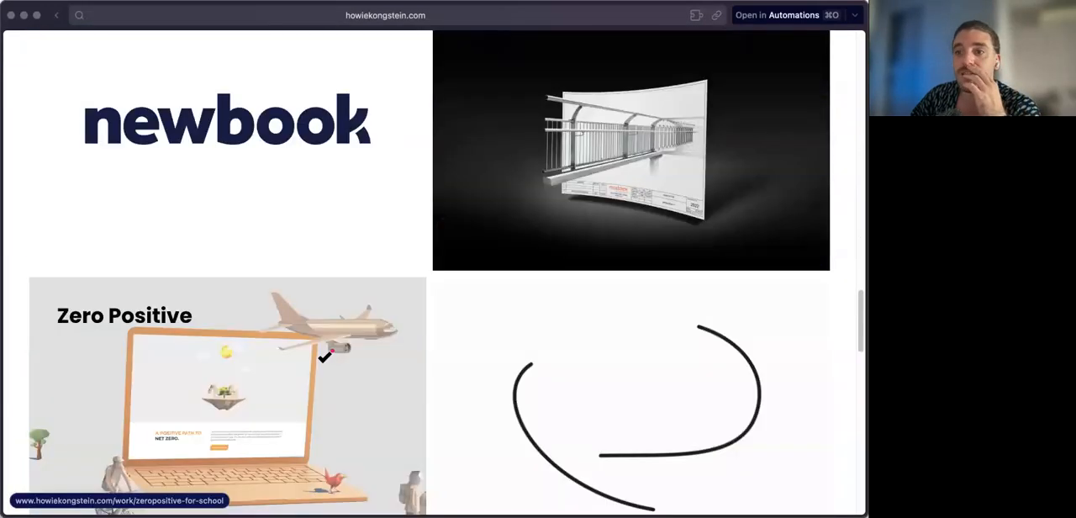
pyautogui.scroll(-3)
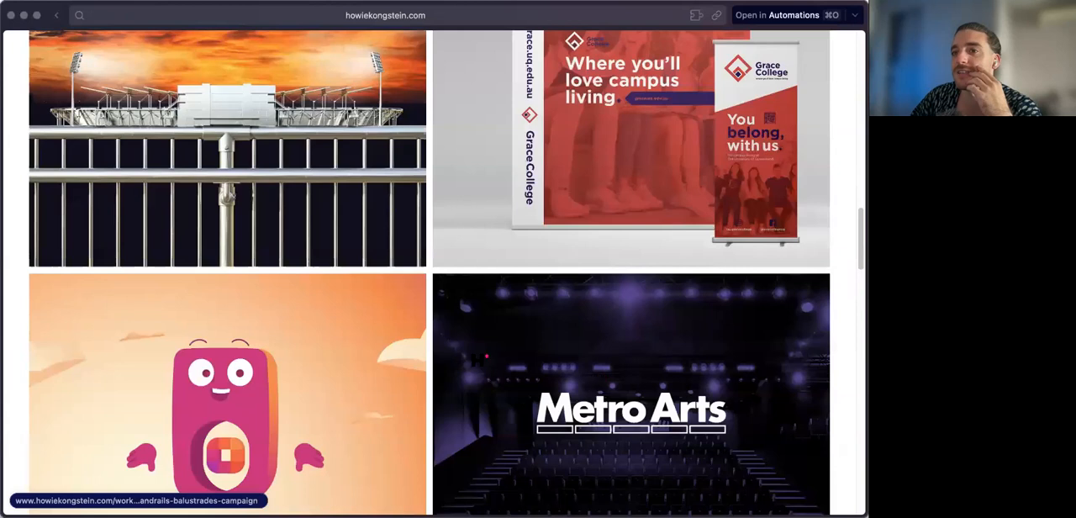
pyautogui.scroll(3)
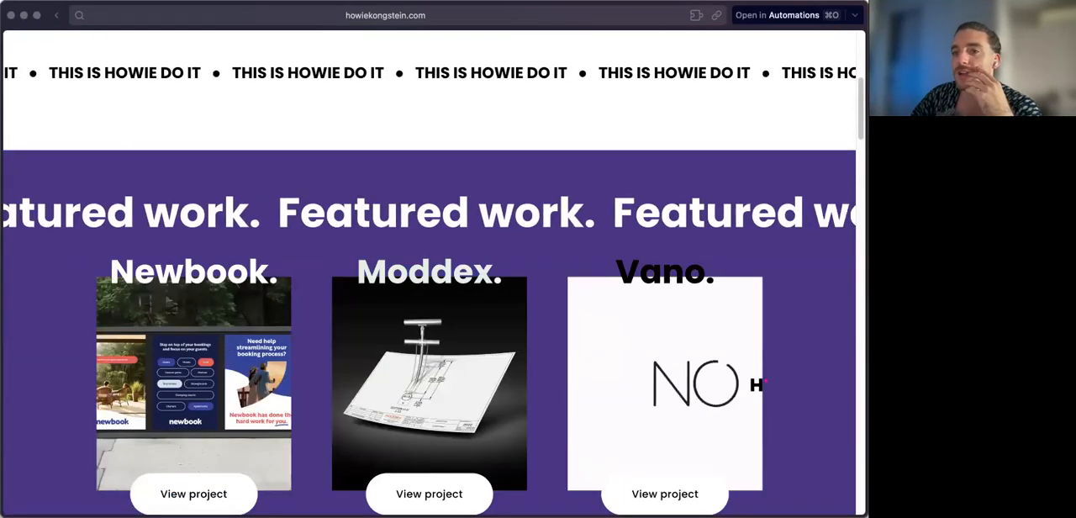
pyautogui.scroll(-3)
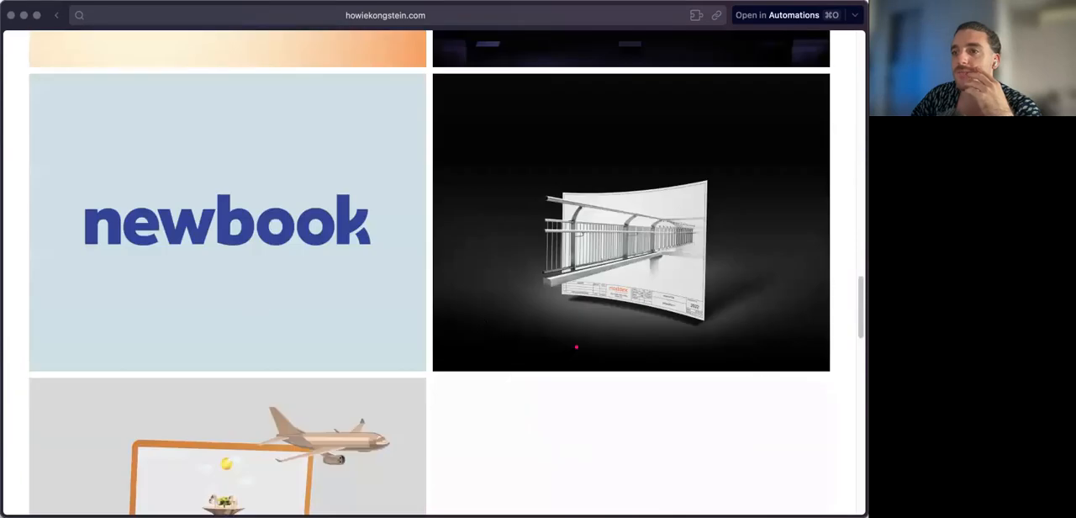
pyautogui.scroll(-3)
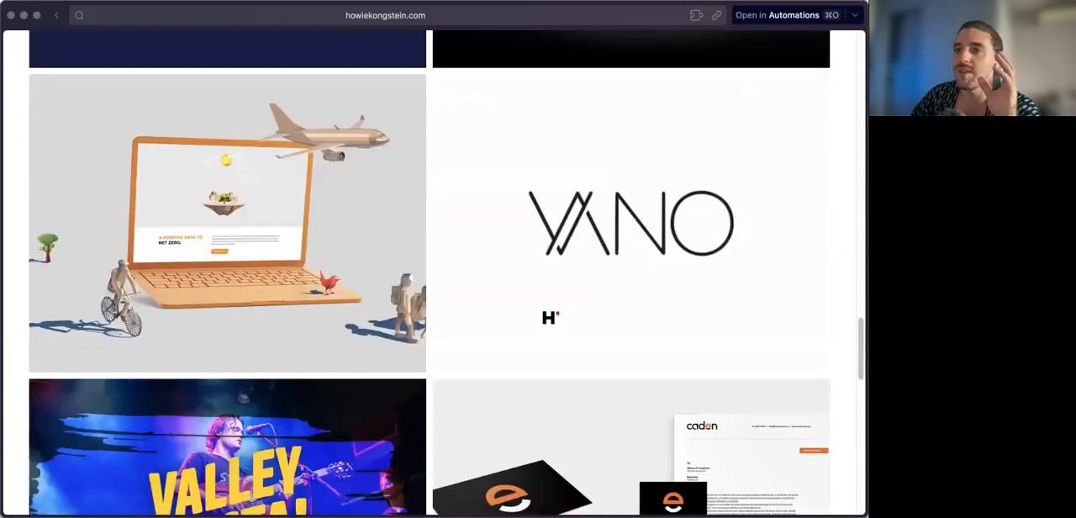
pyautogui.scroll(-3)
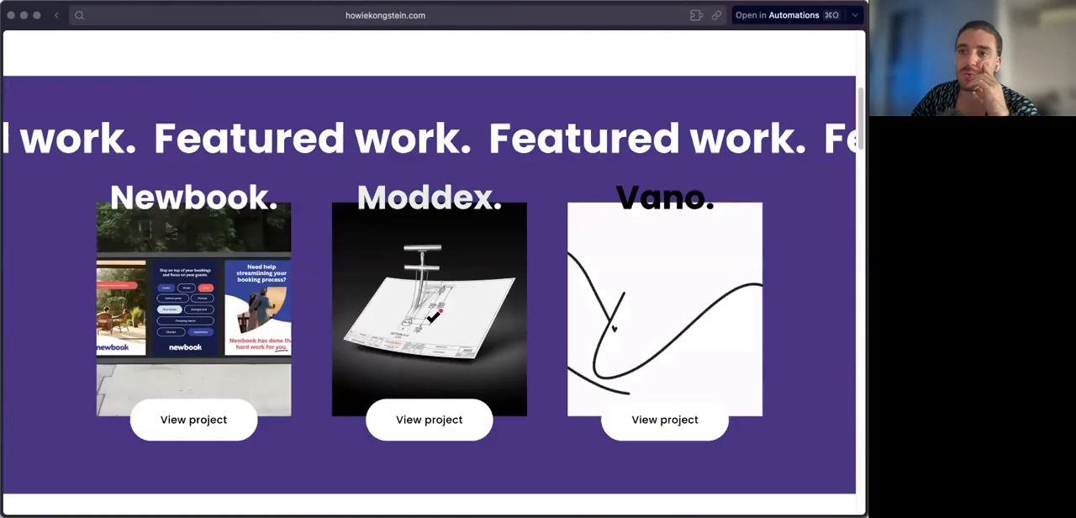
pyautogui.scroll(-3)
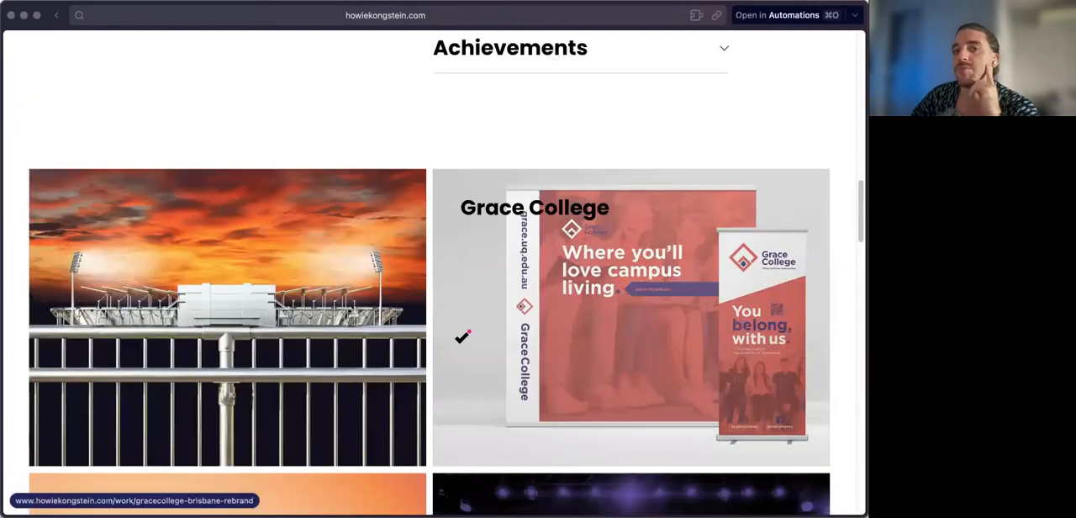
pyautogui.moveTo(544, 349)
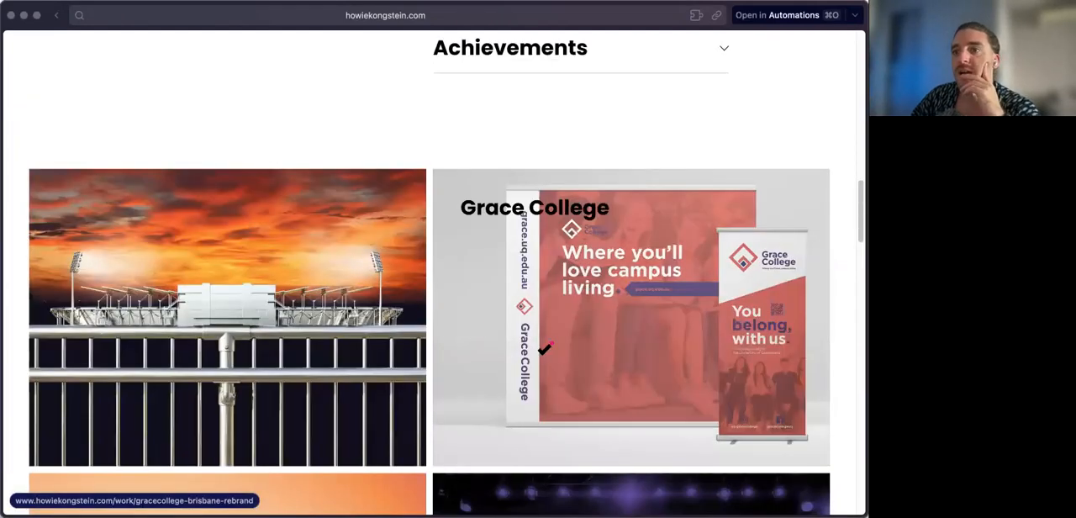
pyautogui.scroll(3)
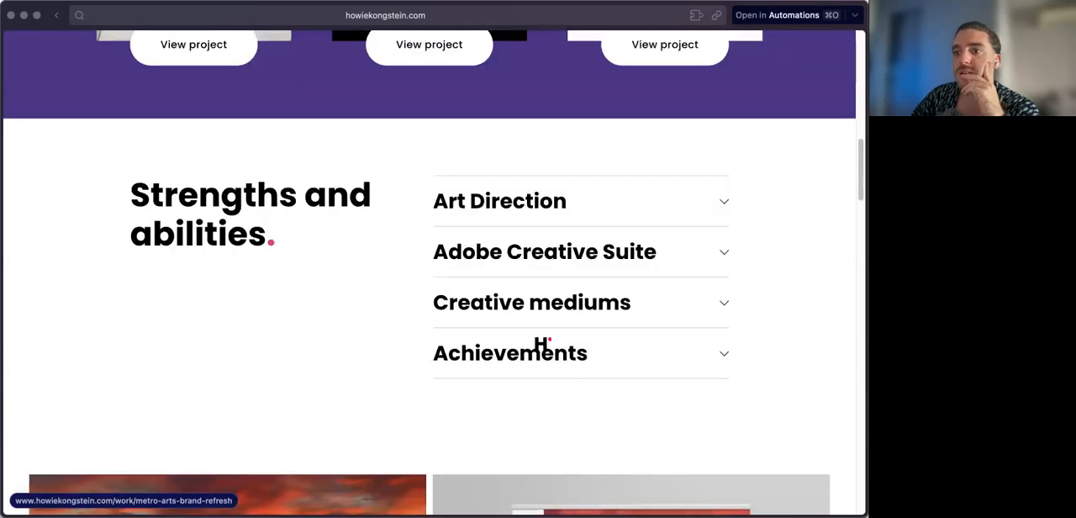
pyautogui.scroll(-3)
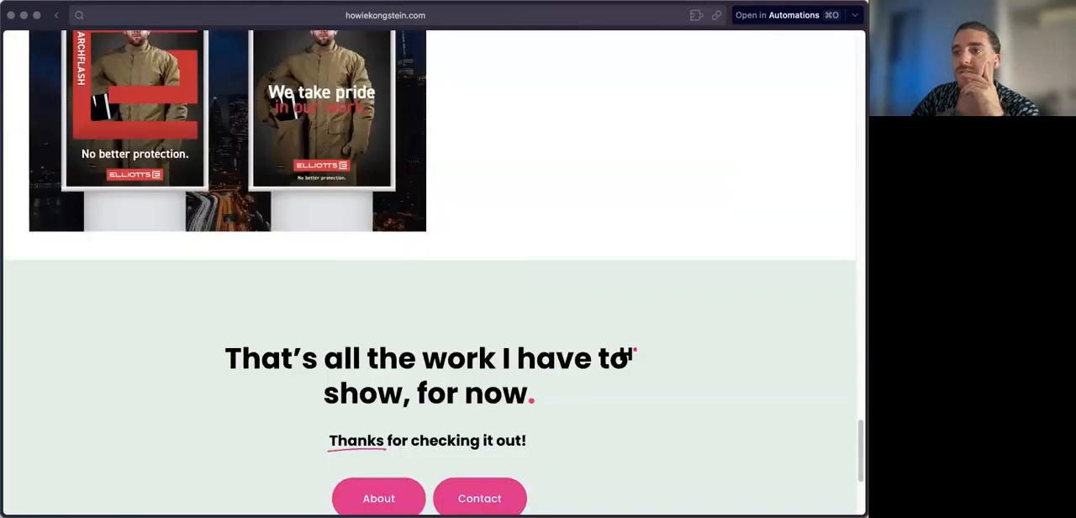
pyautogui.scroll(-3)
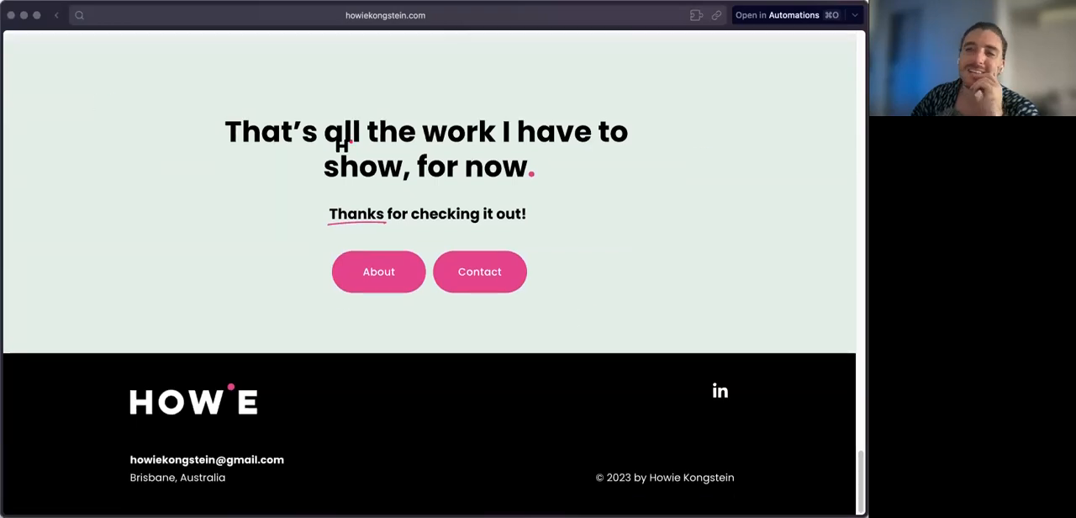
pyautogui.moveTo(225, 131); pyautogui.dragTo(534, 165)
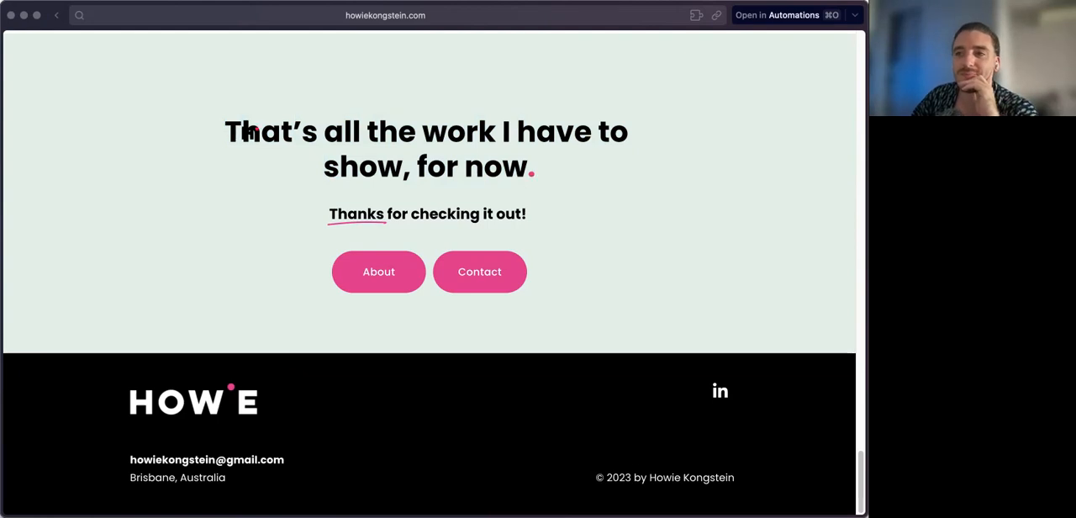
pyautogui.moveTo(225, 131); pyautogui.dragTo(534, 166)
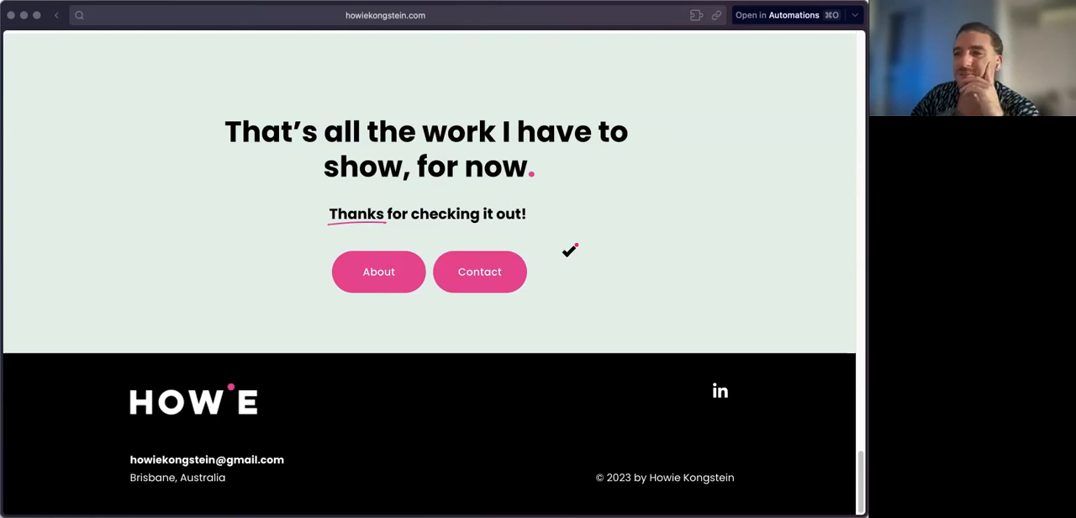
# Scroll back up to the project grid and open the Vano Studio project.
pyautogui.scroll(3)
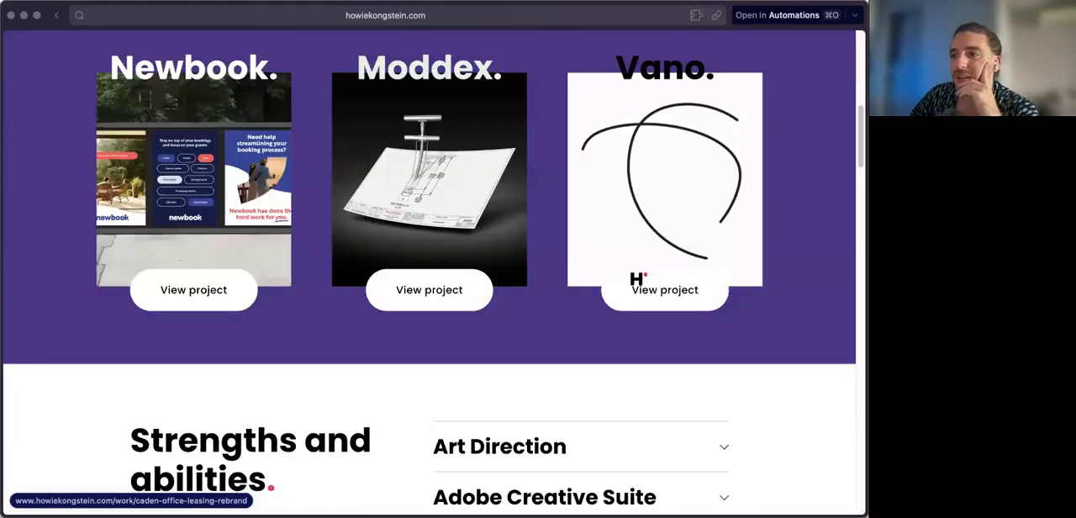
pyautogui.scroll(3)
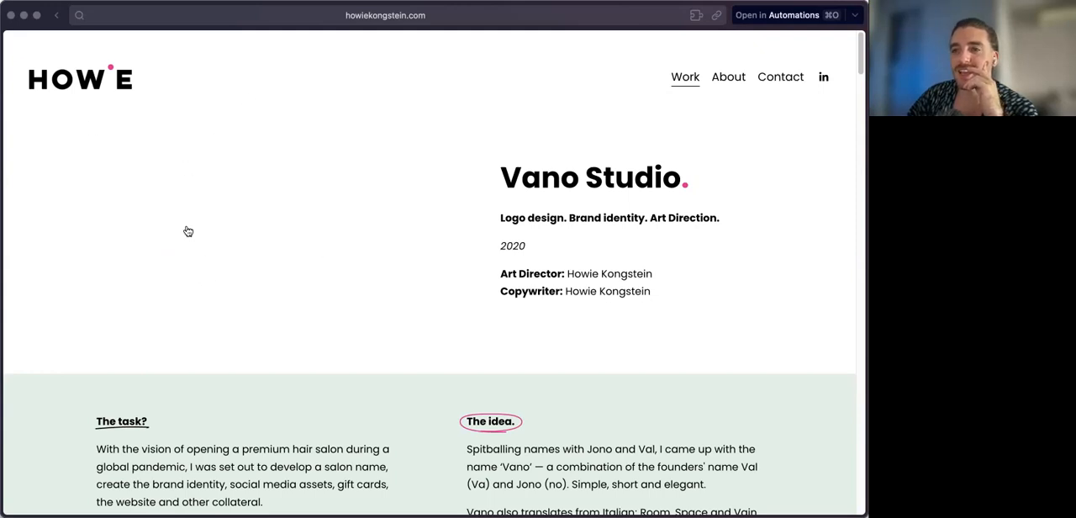
pyautogui.moveTo(188, 232); pyautogui.dragTo(343, 244)
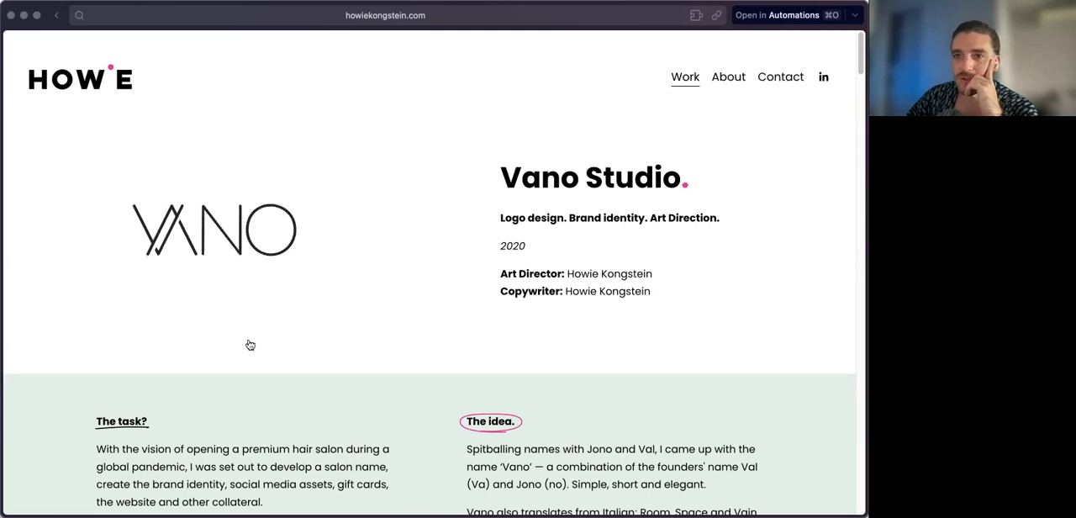
# Scroll down the Vano Studio page to The task and The idea descriptions.
pyautogui.scroll(-3)
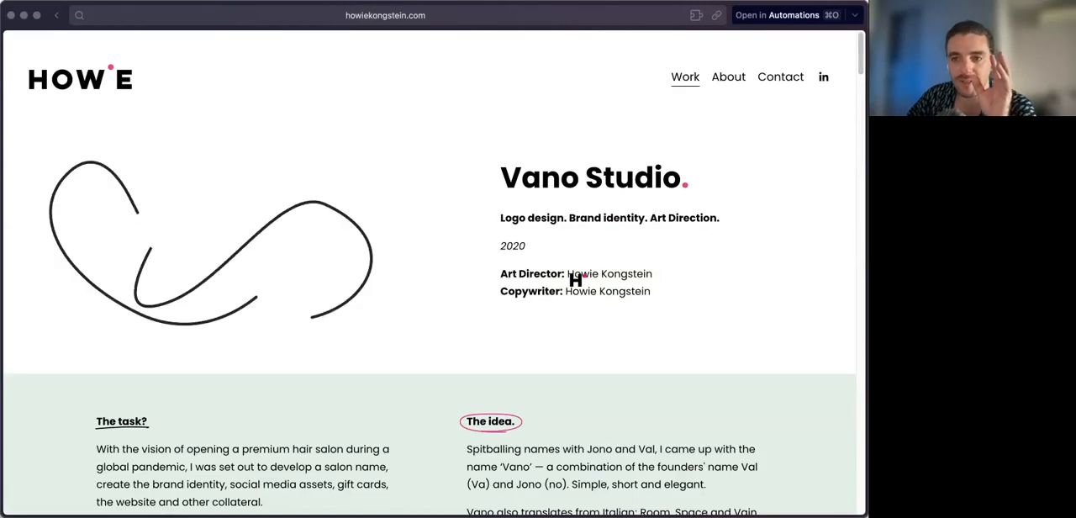
pyautogui.scroll(-3)
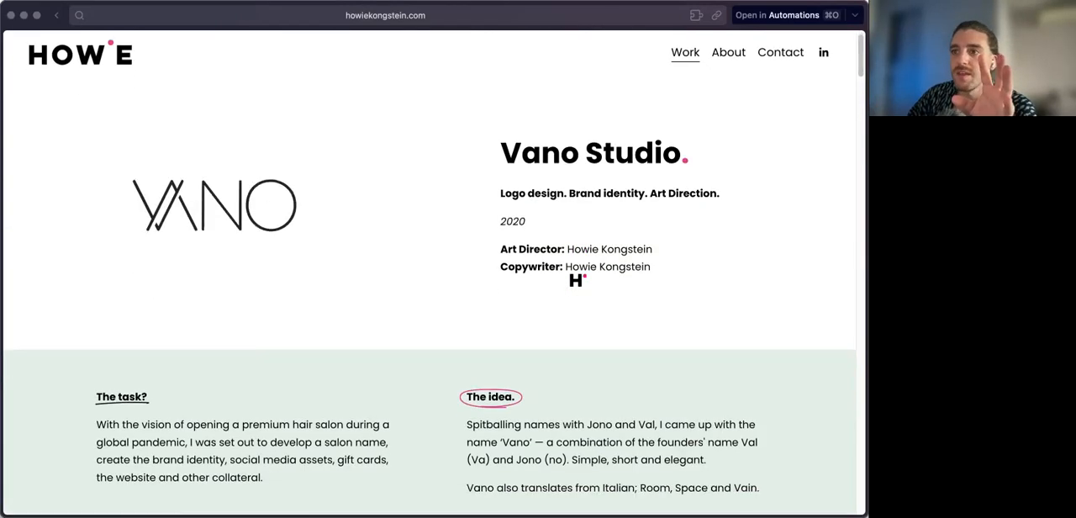
pyautogui.scroll(-3)
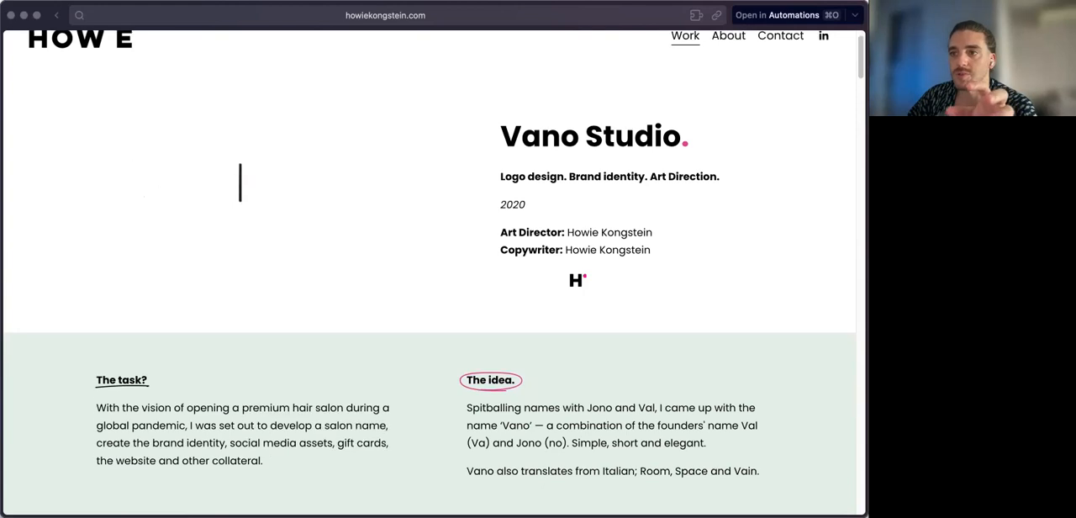
pyautogui.scroll(-3)
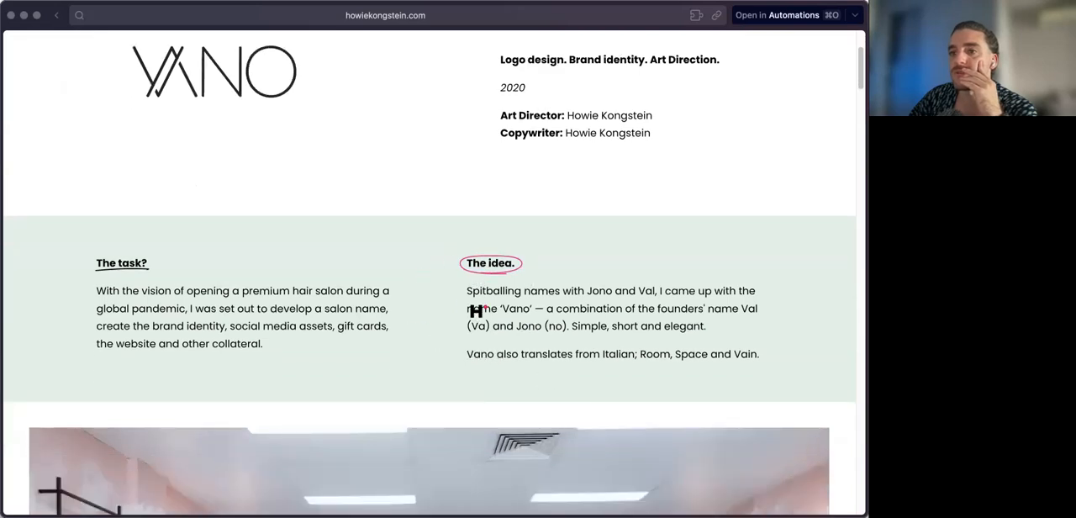
pyautogui.scroll(-3)
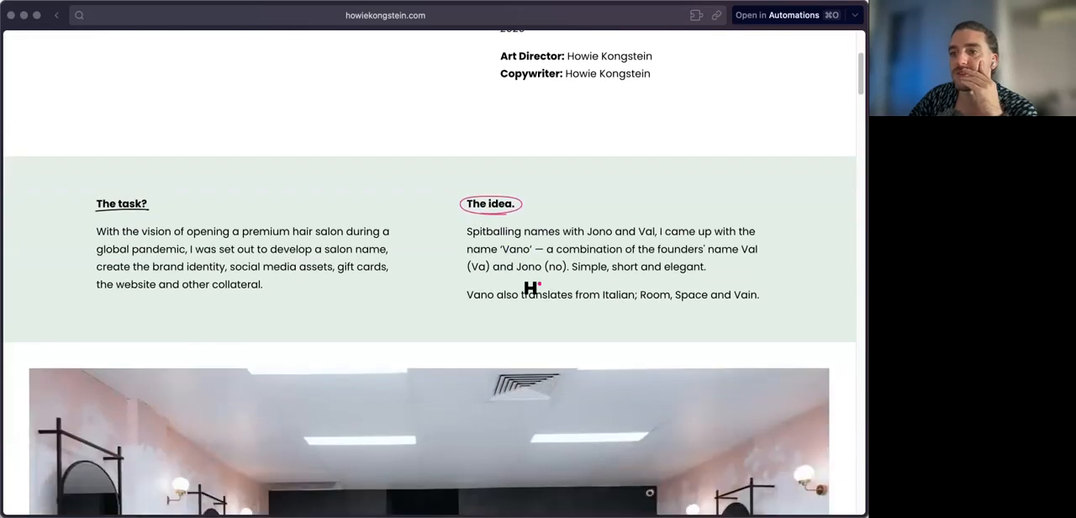
# Scroll past the salon photo and logo images to the VA monogram and chevron pattern panel.
pyautogui.scroll(-3)
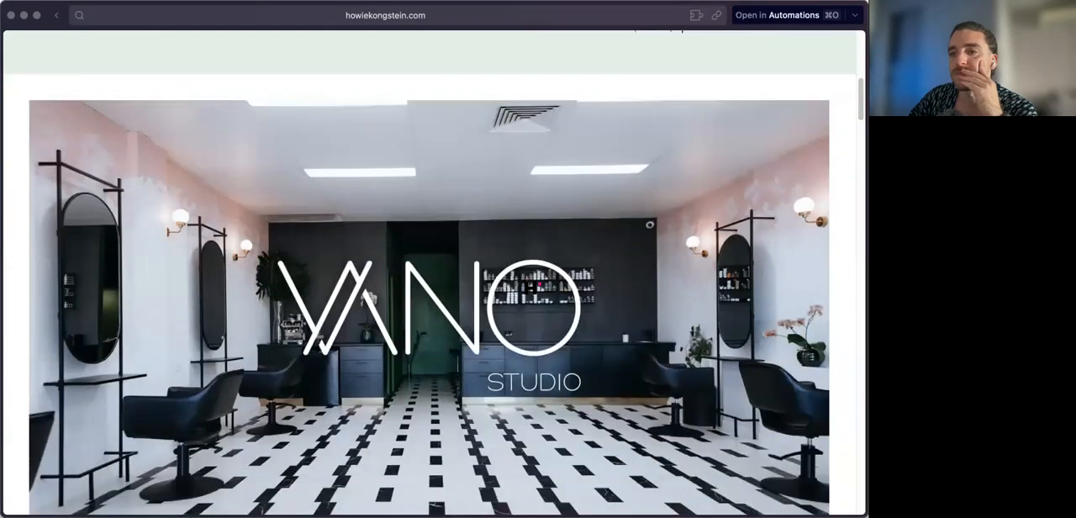
pyautogui.scroll(-3)
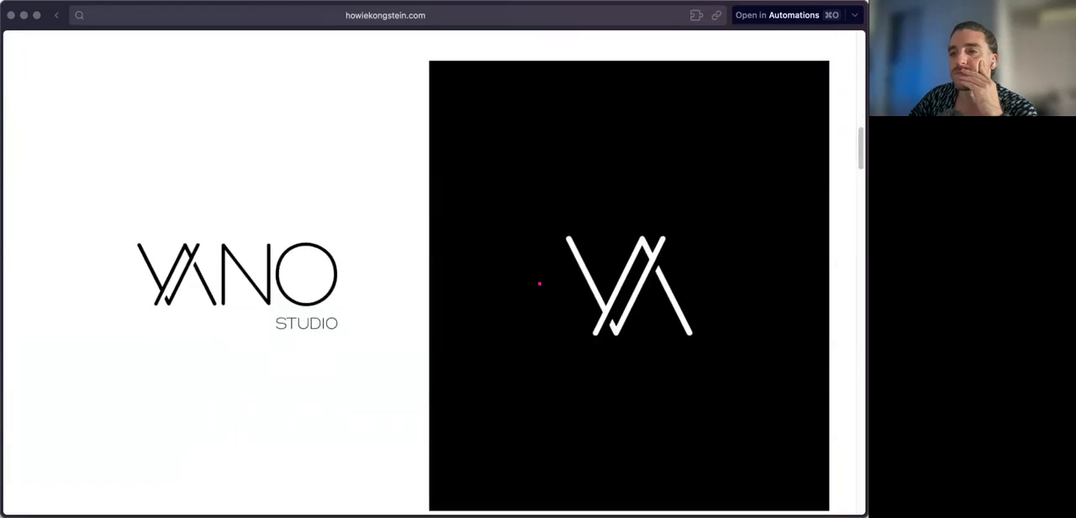
pyautogui.scroll(-3)
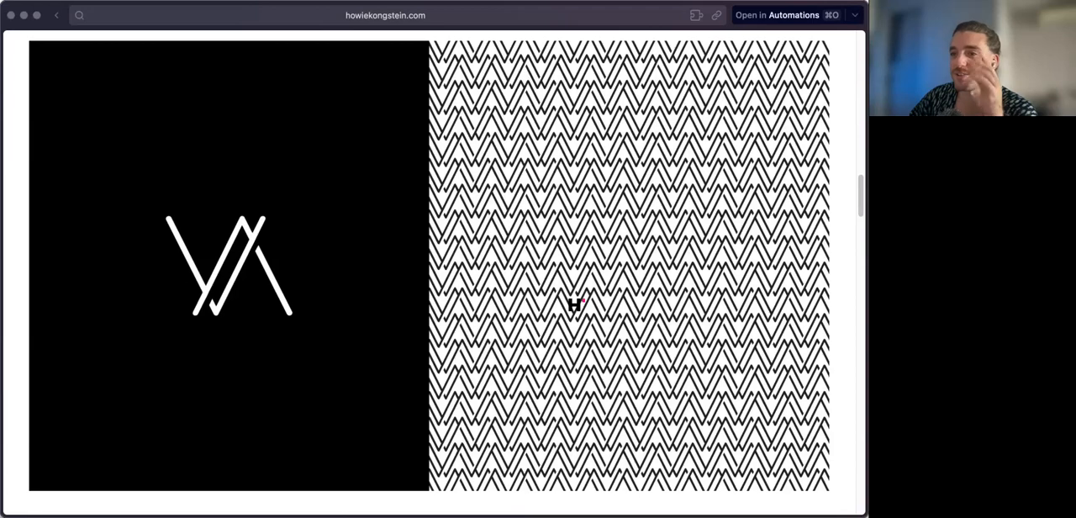
pyautogui.scroll(-3)
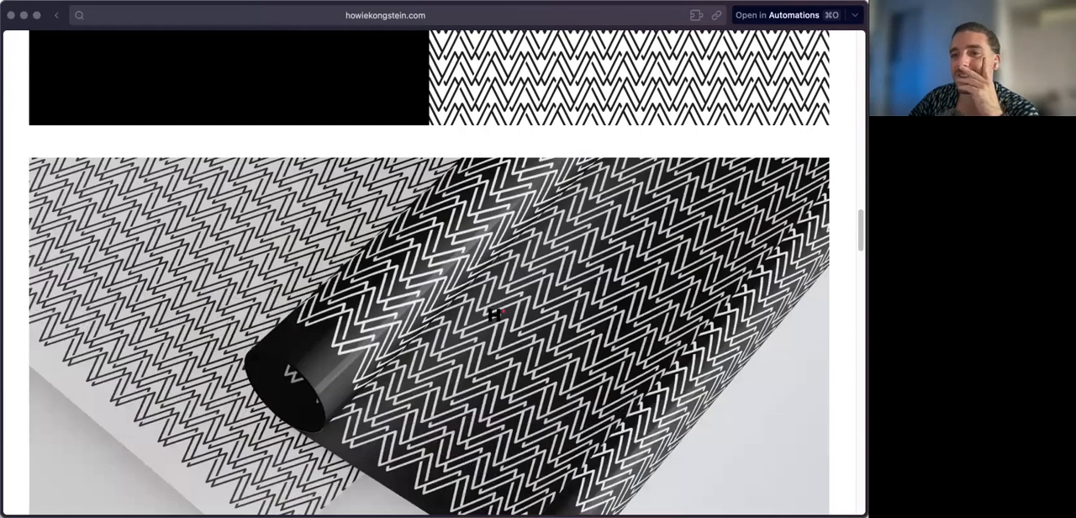
pyautogui.scroll(-3)
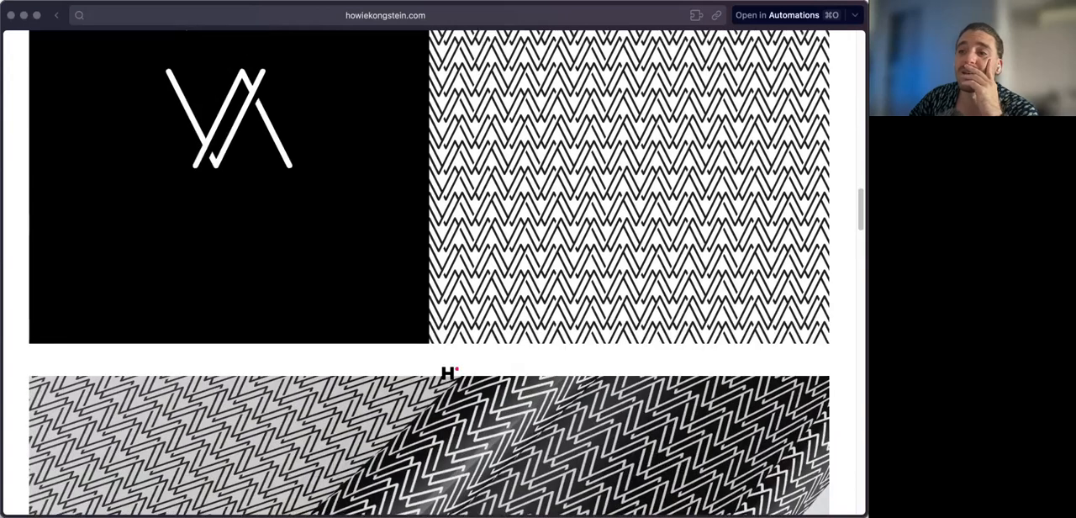
pyautogui.scroll(-3)
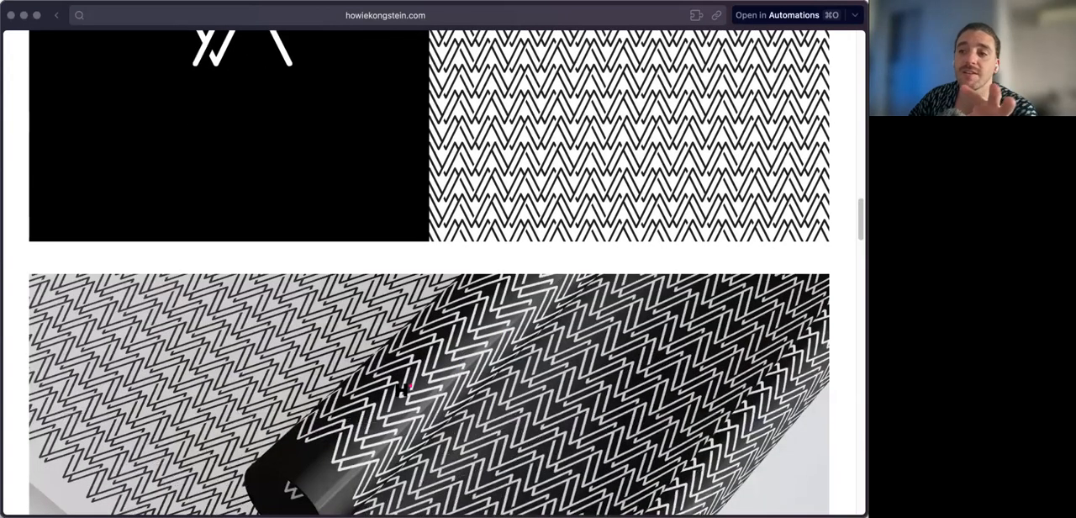
pyautogui.scroll(-3)
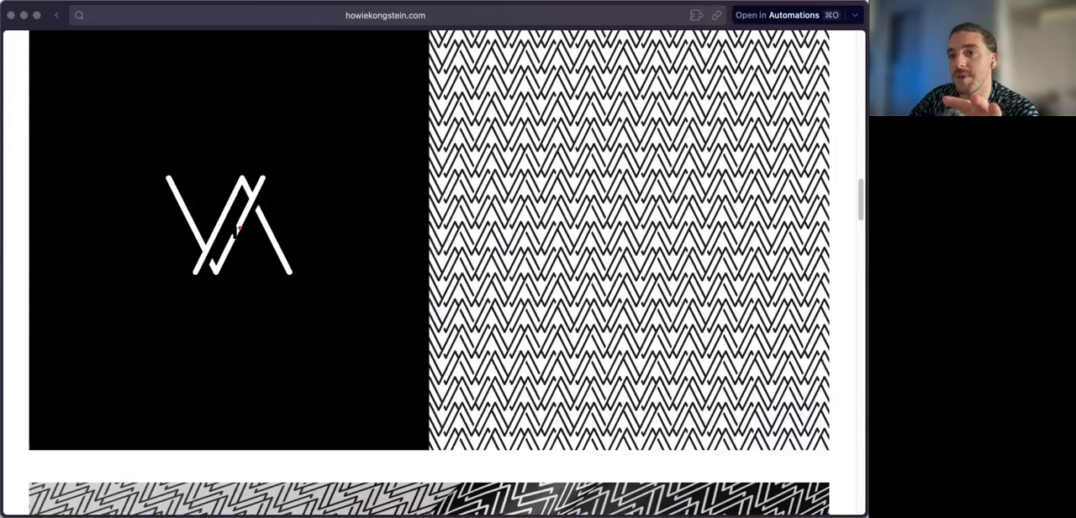
pyautogui.moveTo(367, 235)
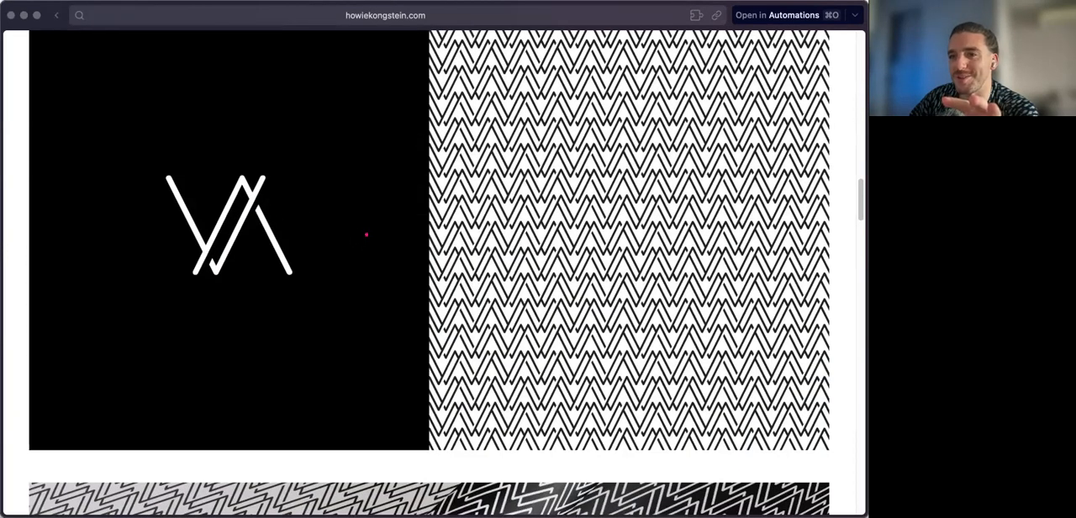
pyautogui.moveTo(239, 222)
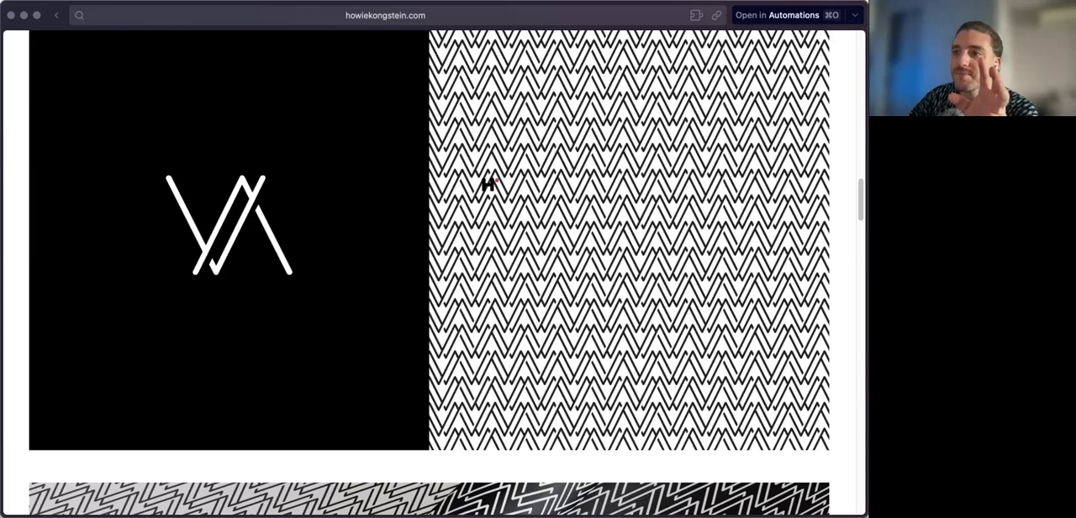
pyautogui.moveTo(455, 178)
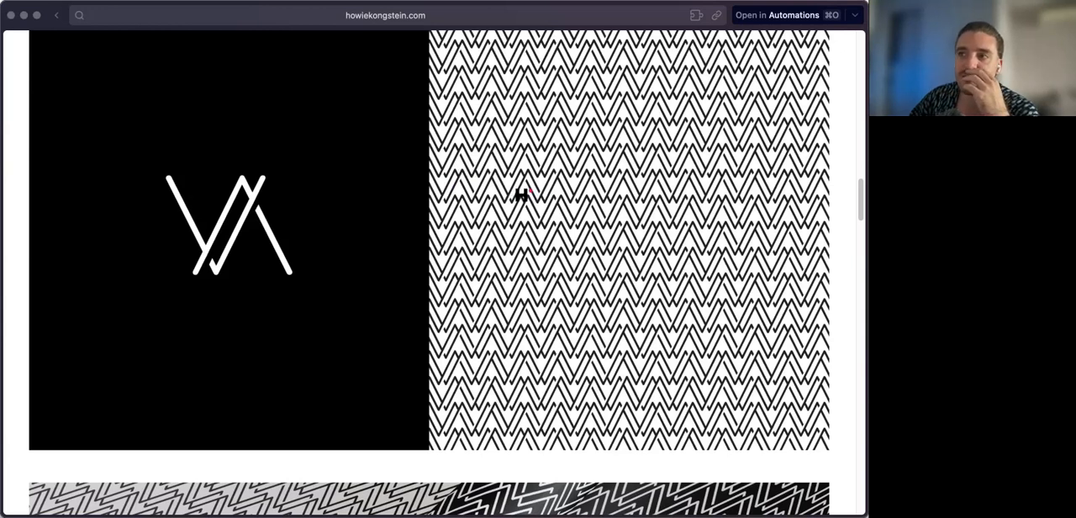
pyautogui.scroll(-3)
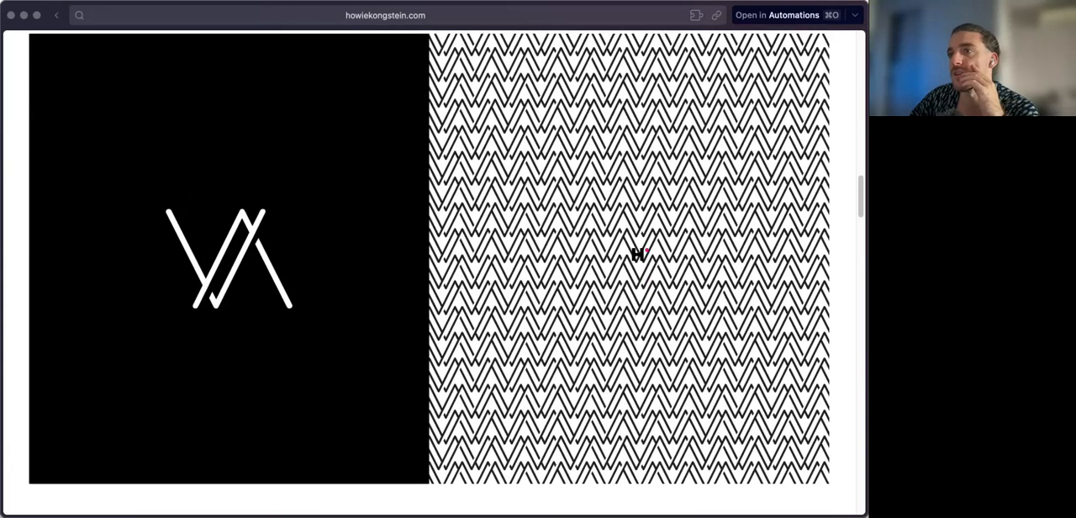
pyautogui.scroll(-3)
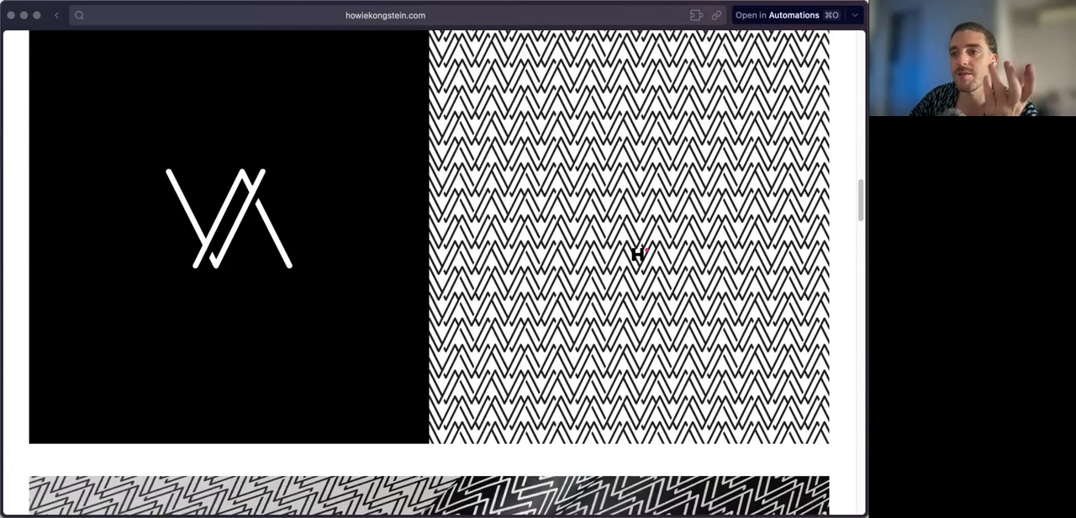
# Scroll past the business cards and gift voucher mockups to the shopping bag and price list.
pyautogui.scroll(-3)
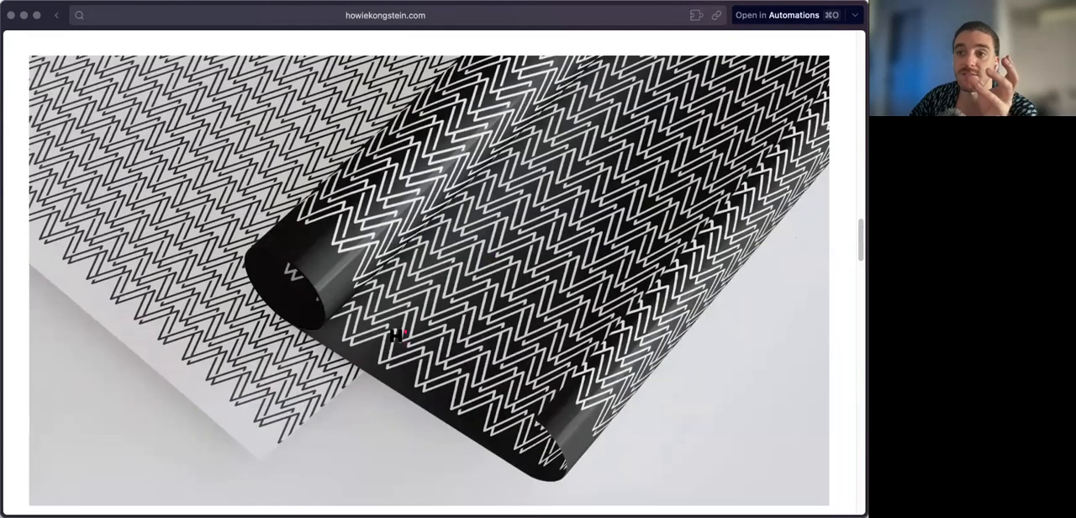
pyautogui.moveTo(453, 346)
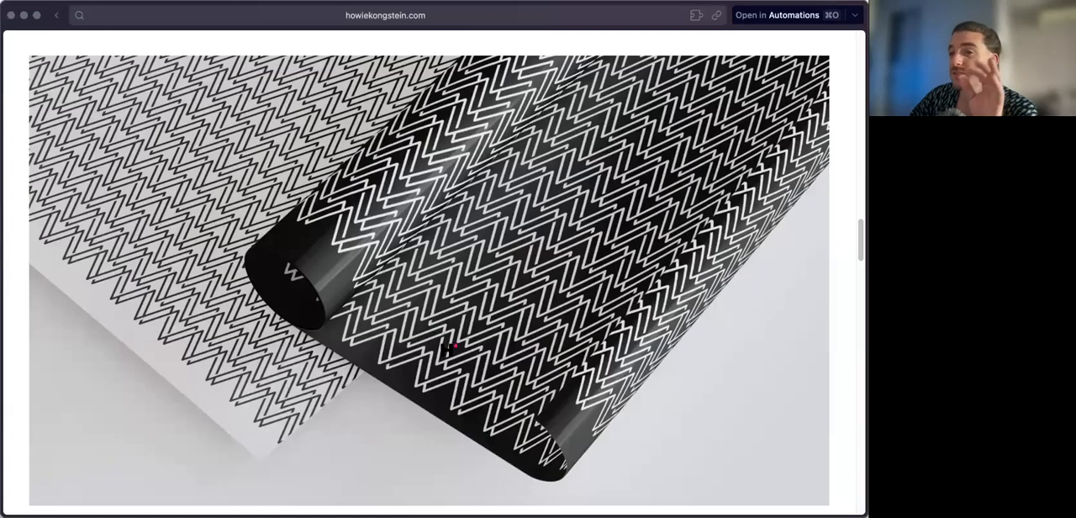
pyautogui.scroll(-3)
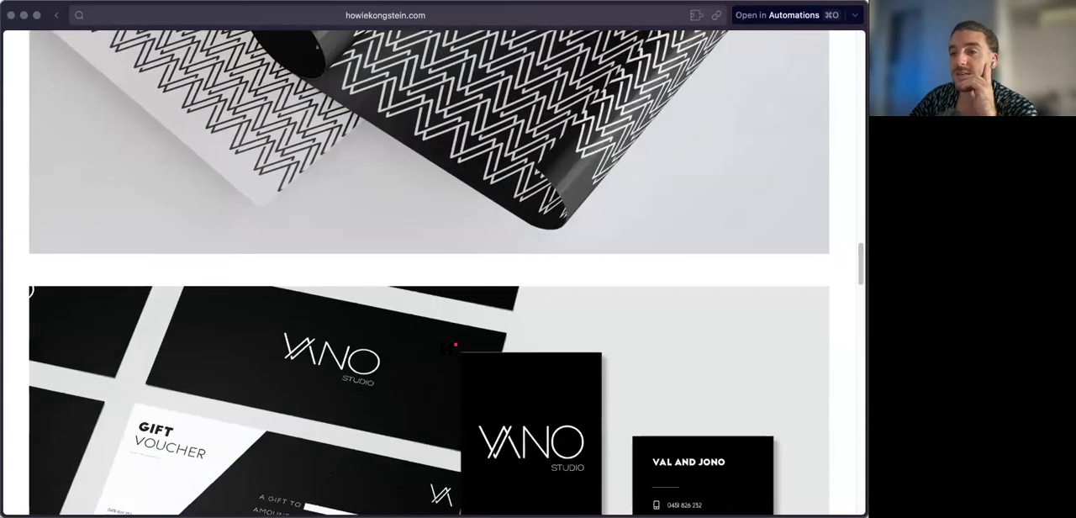
pyautogui.scroll(-3)
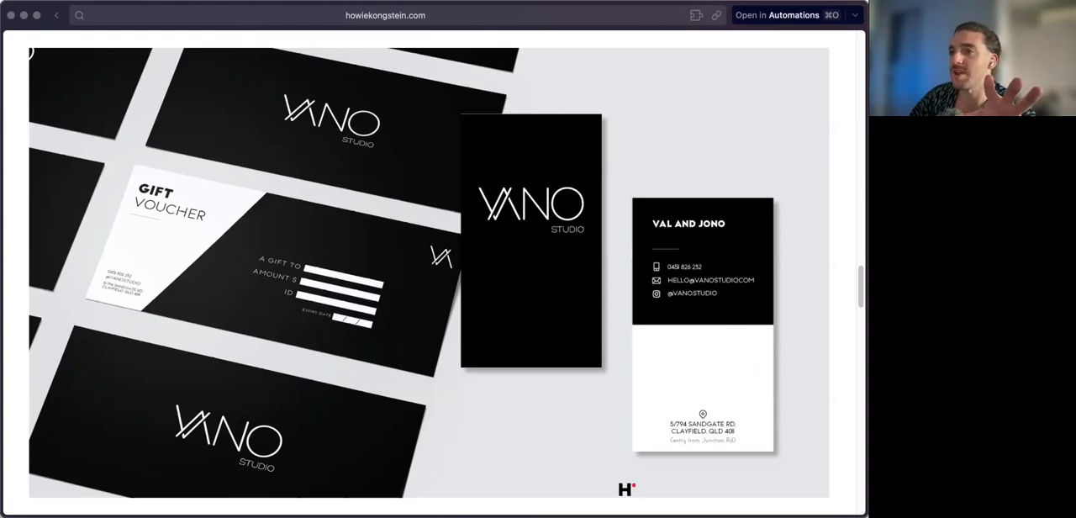
pyautogui.scroll(-3)
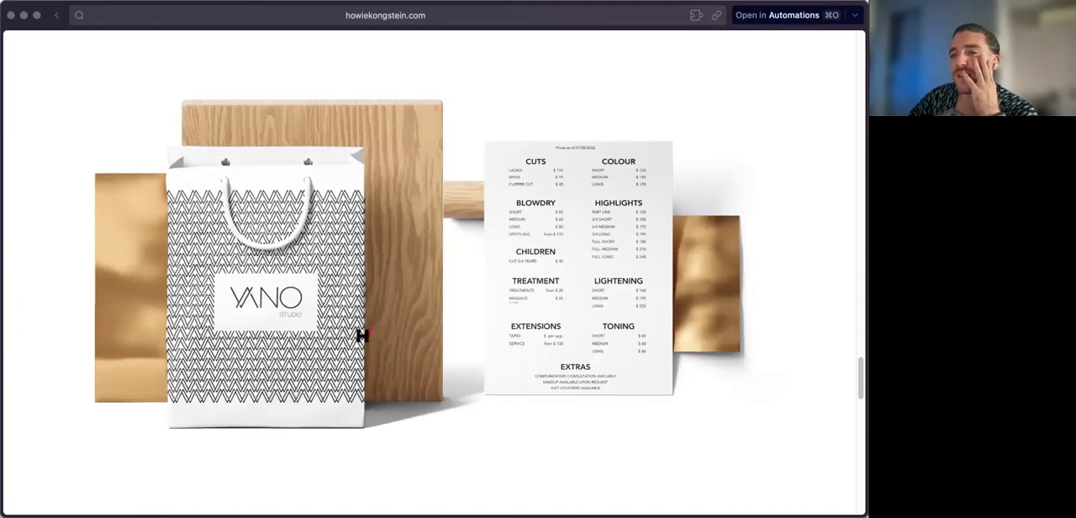
pyautogui.moveTo(227, 208)
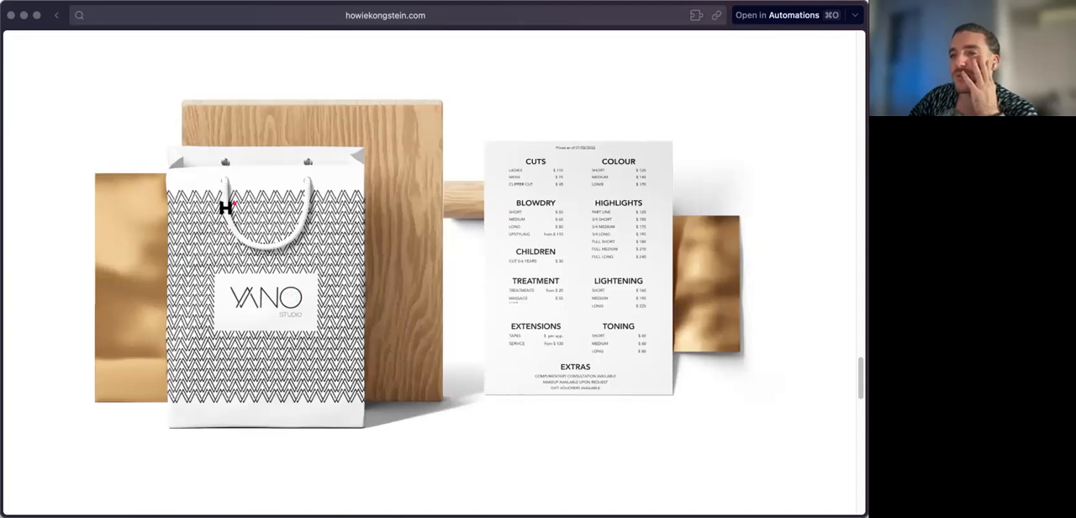
pyautogui.scroll(-3)
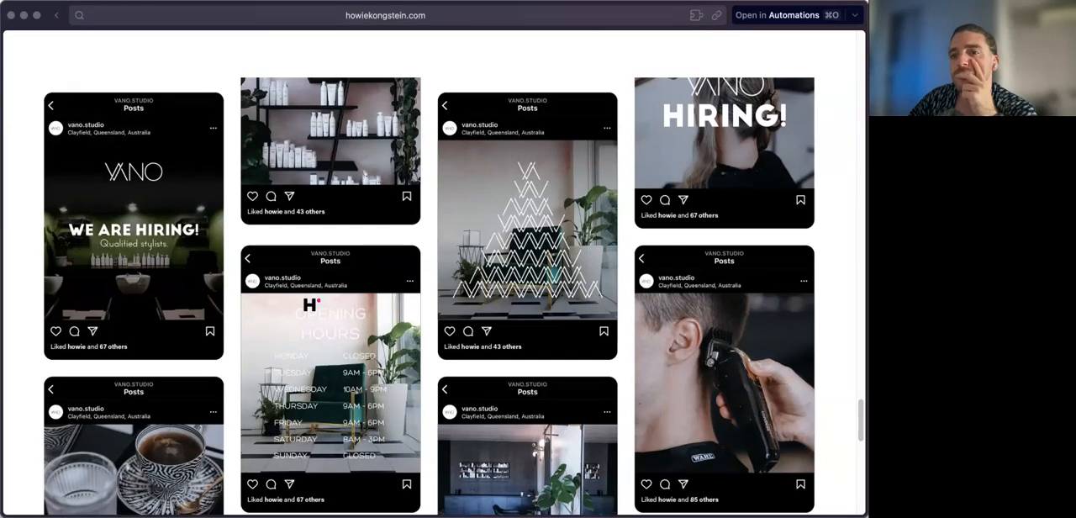
# Scroll through the Instagram post grid and website mockups to the end of the project page.
pyautogui.scroll(-3)
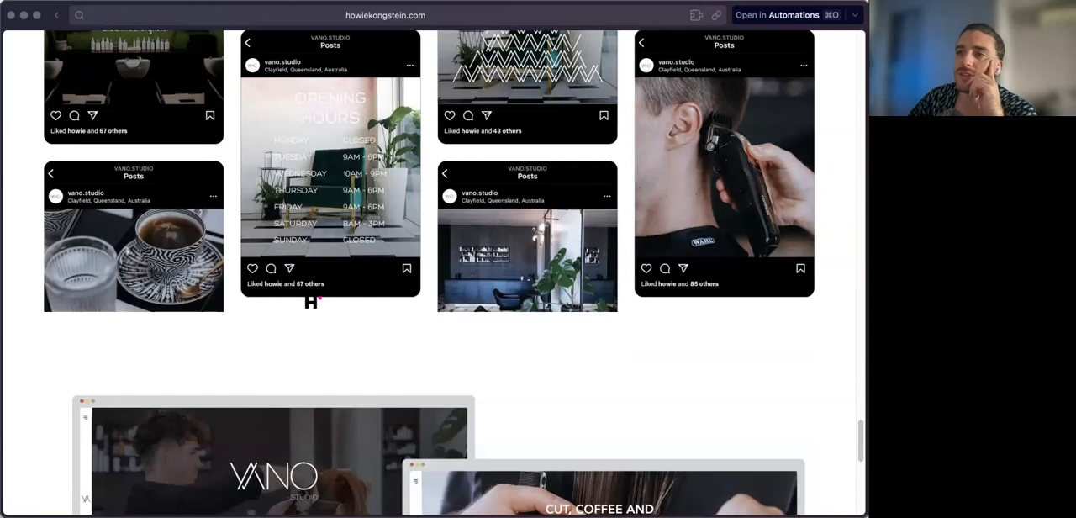
pyautogui.scroll(-3)
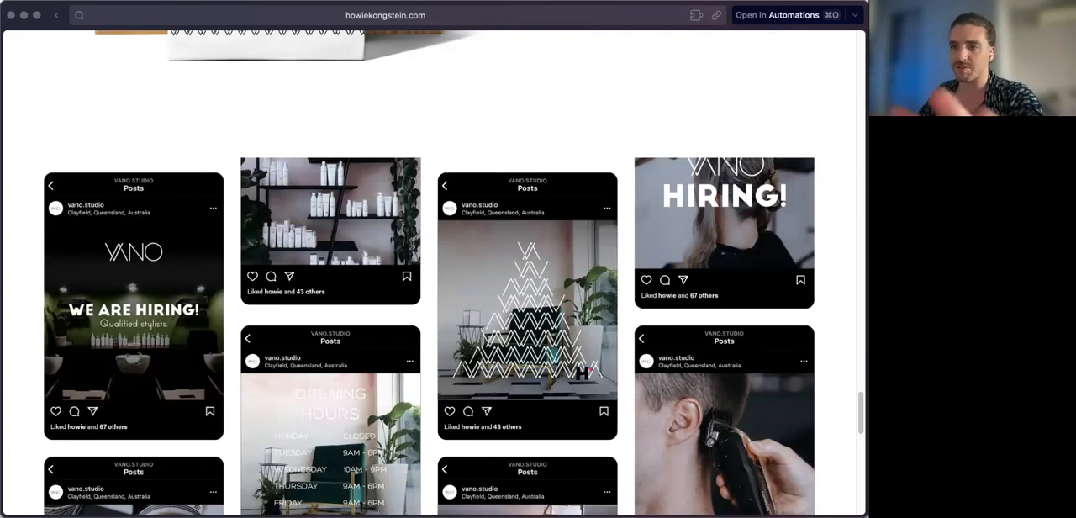
pyautogui.scroll(-3)
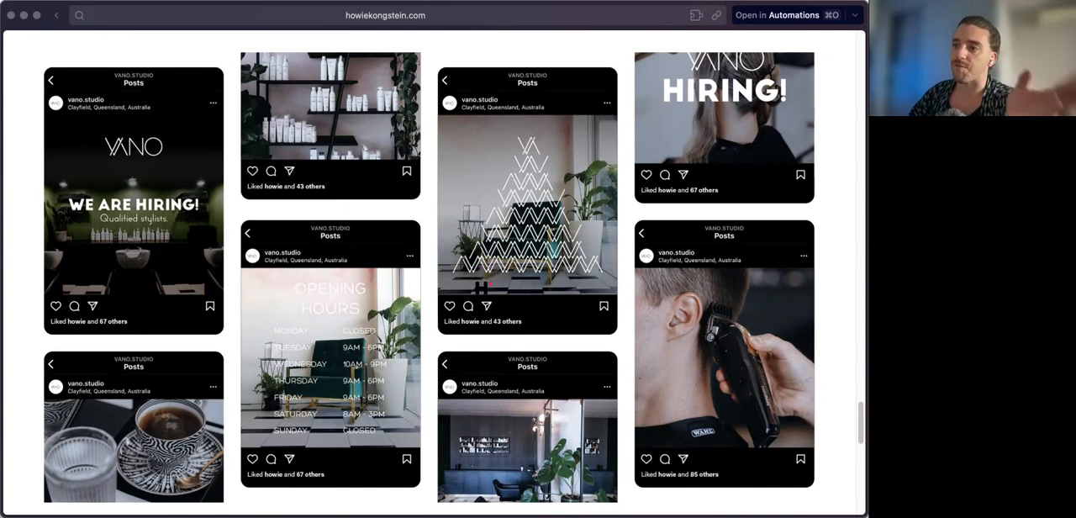
pyautogui.scroll(-3)
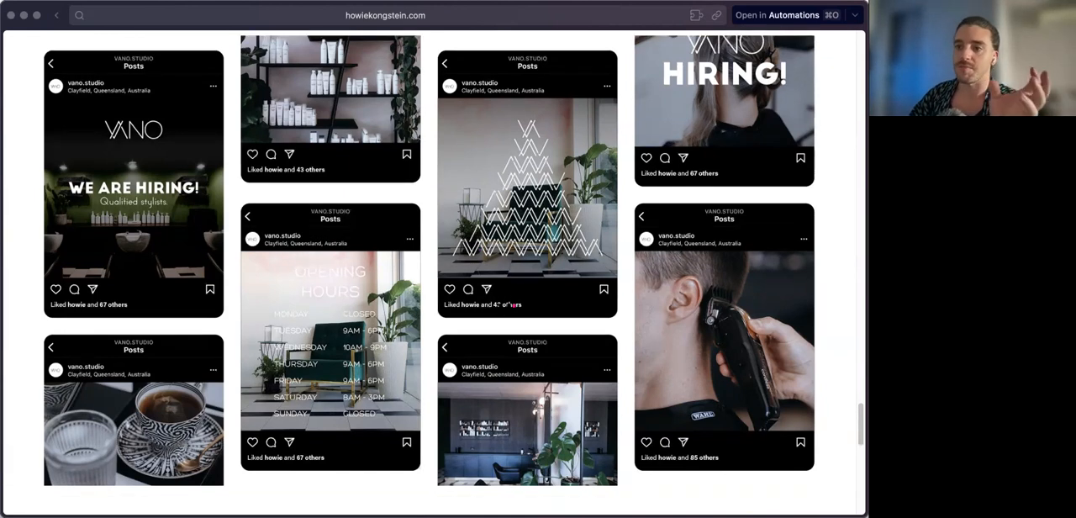
pyautogui.scroll(-3)
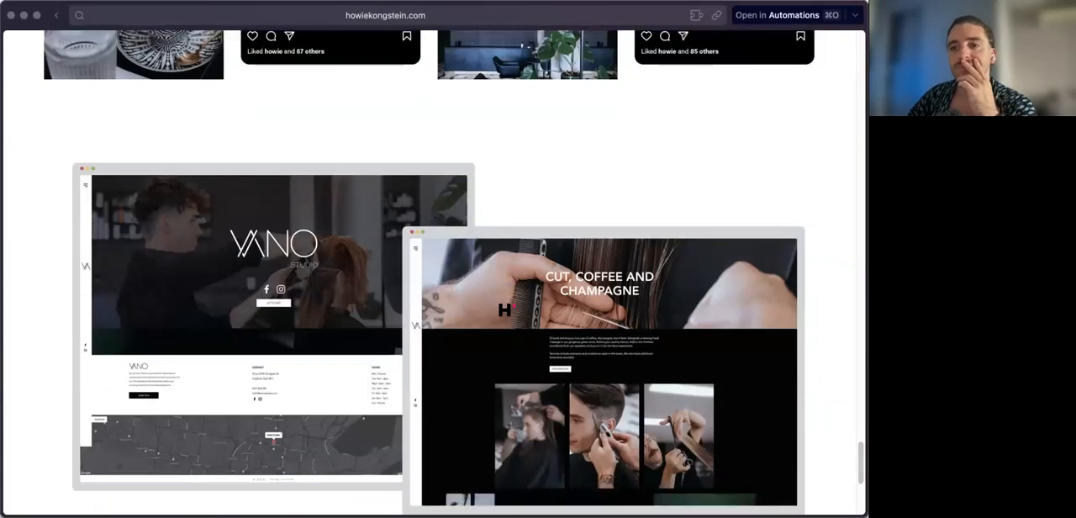
pyautogui.scroll(-3)
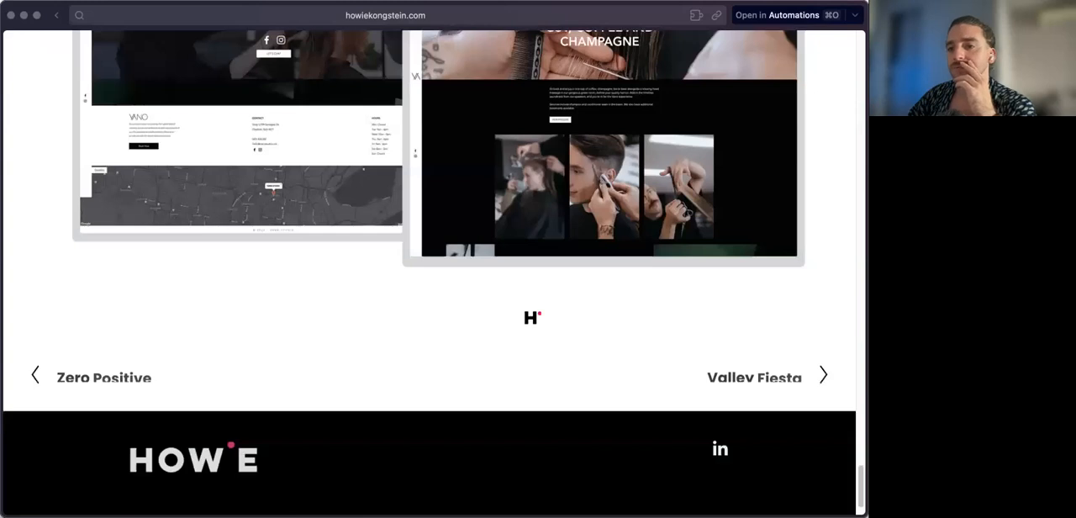
pyautogui.scroll(-3)
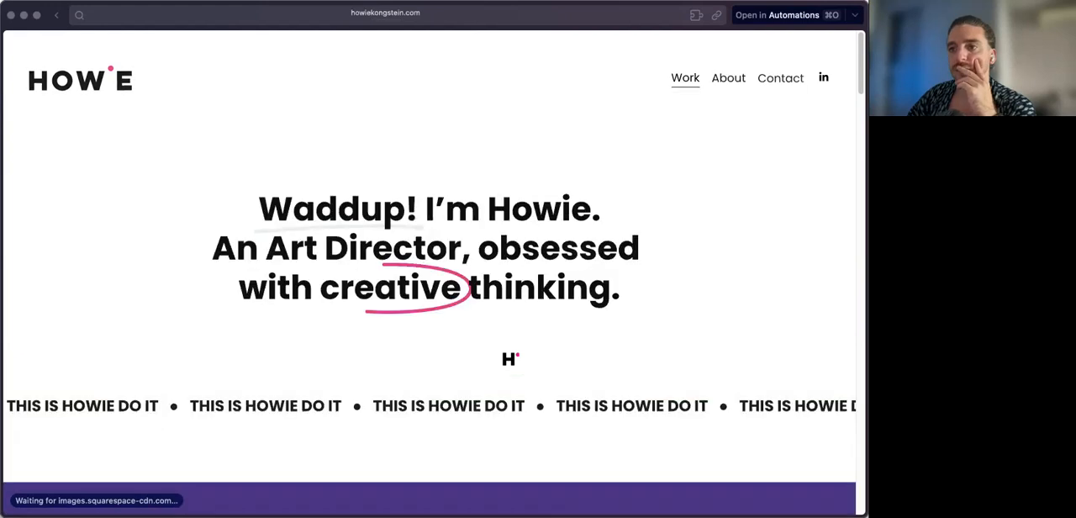
# Scroll the Newbook project page to its problem, solution, process and outcome write-up.
pyautogui.scroll(-3)
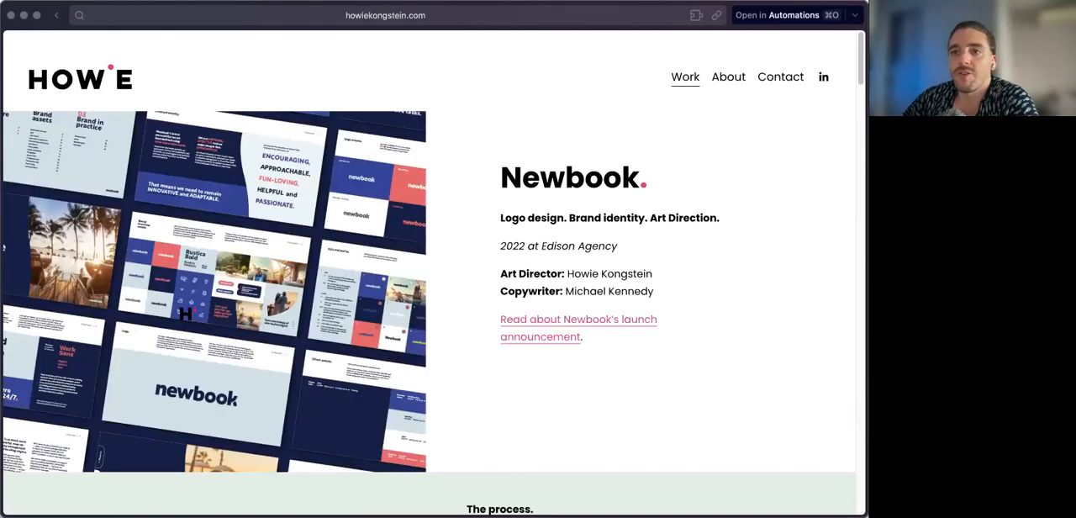
pyautogui.scroll(-3)
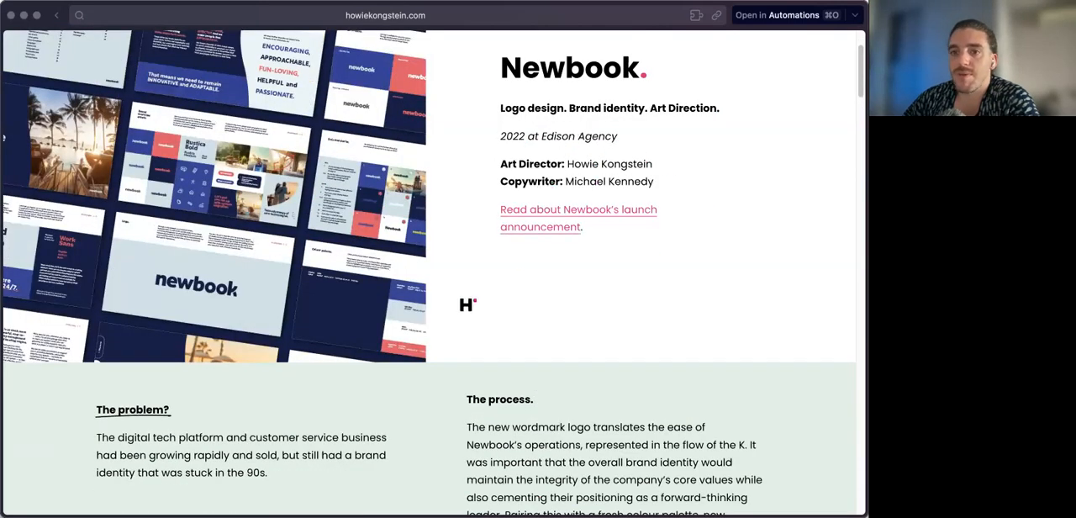
pyautogui.scroll(-3)
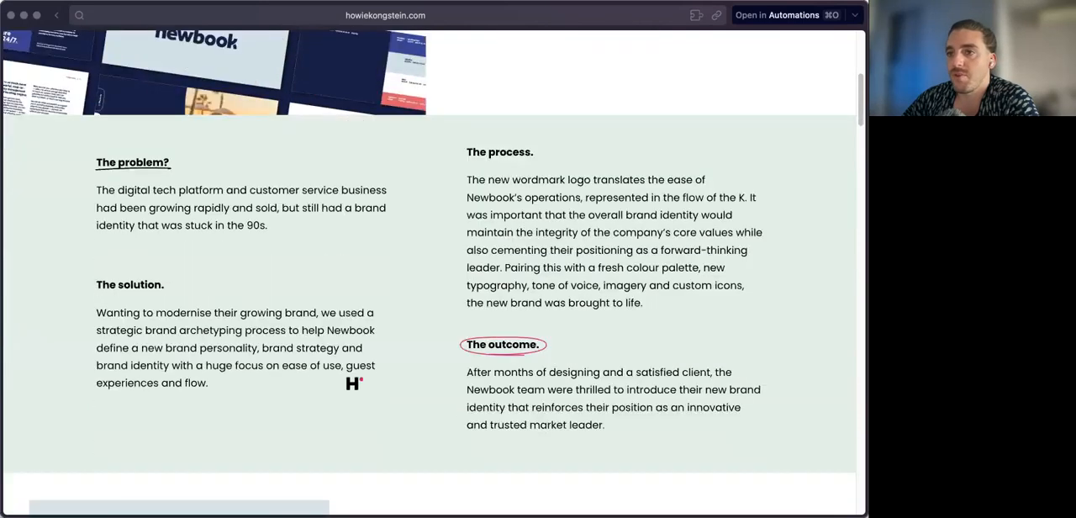
# Scroll down the Newbook page past the logo and icon set to the street poster mockups.
pyautogui.scroll(-3)
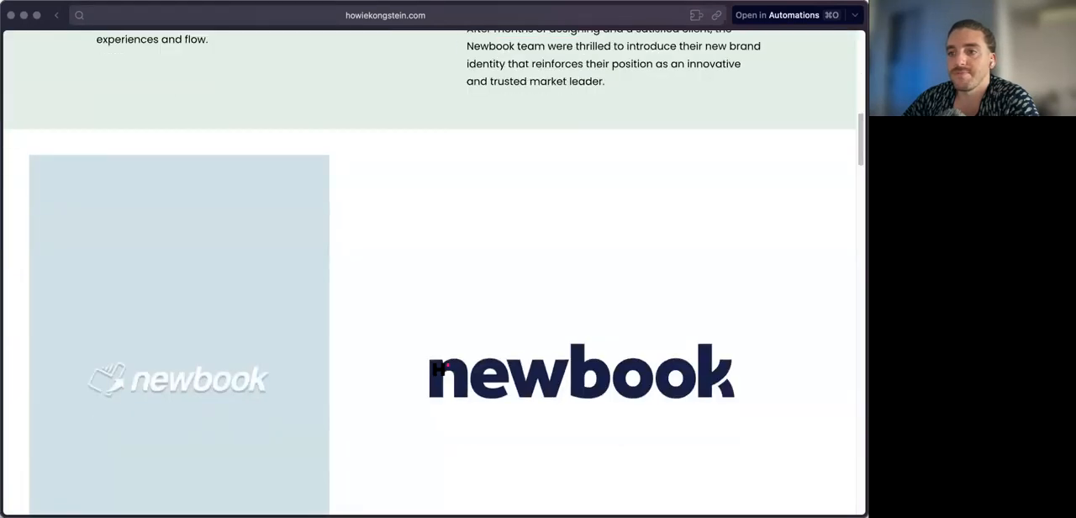
pyautogui.scroll(-3)
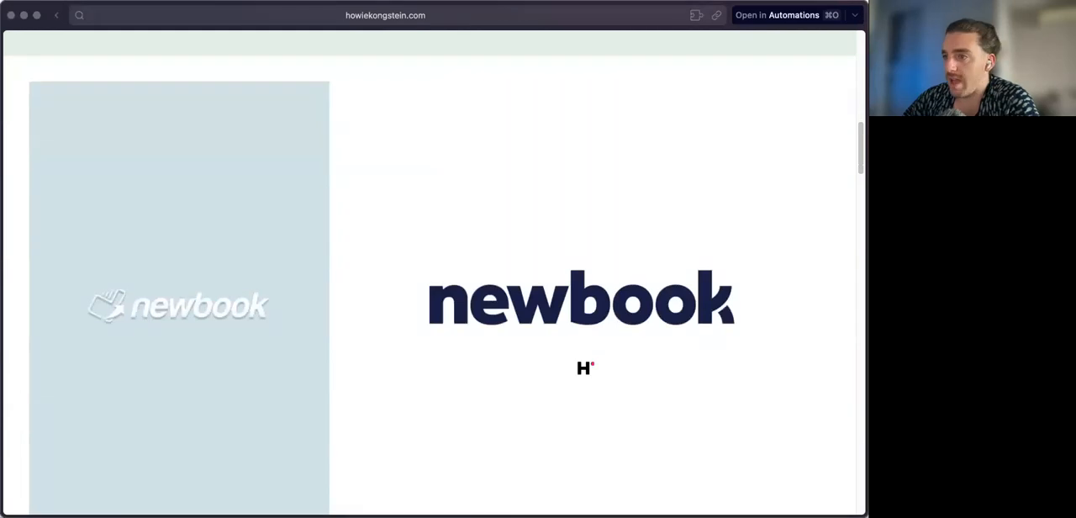
pyautogui.scroll(-3)
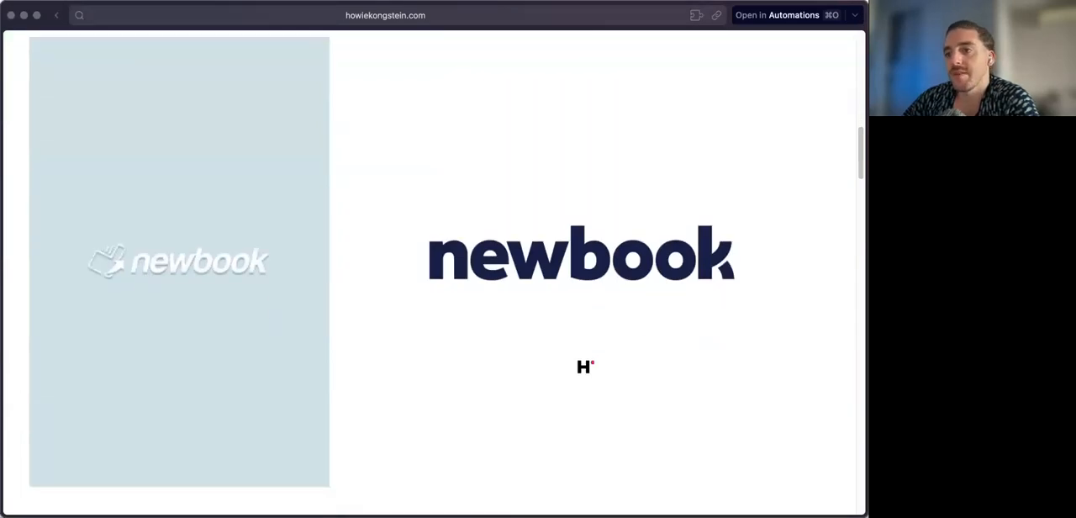
pyautogui.scroll(-3)
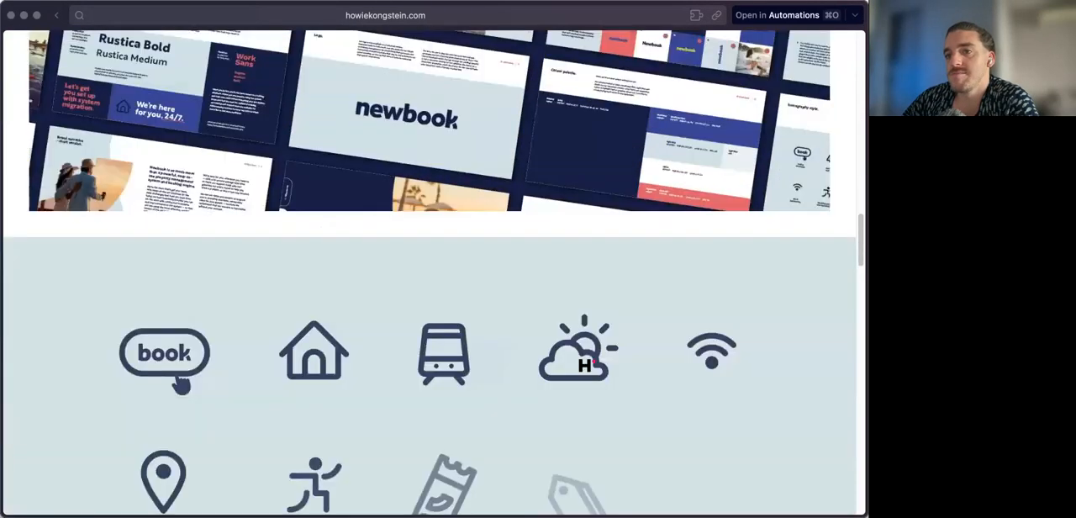
pyautogui.scroll(-3)
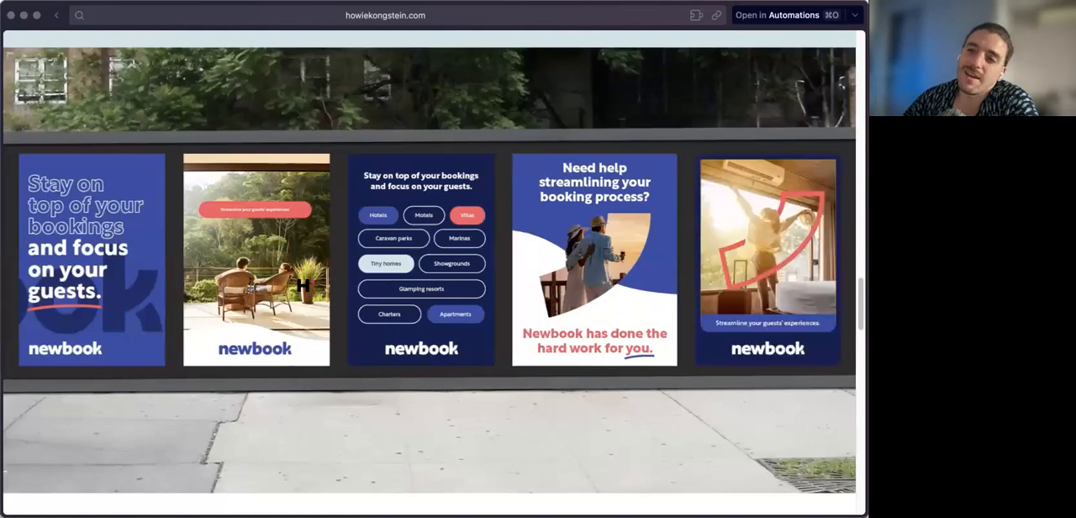
pyautogui.scroll(-3)
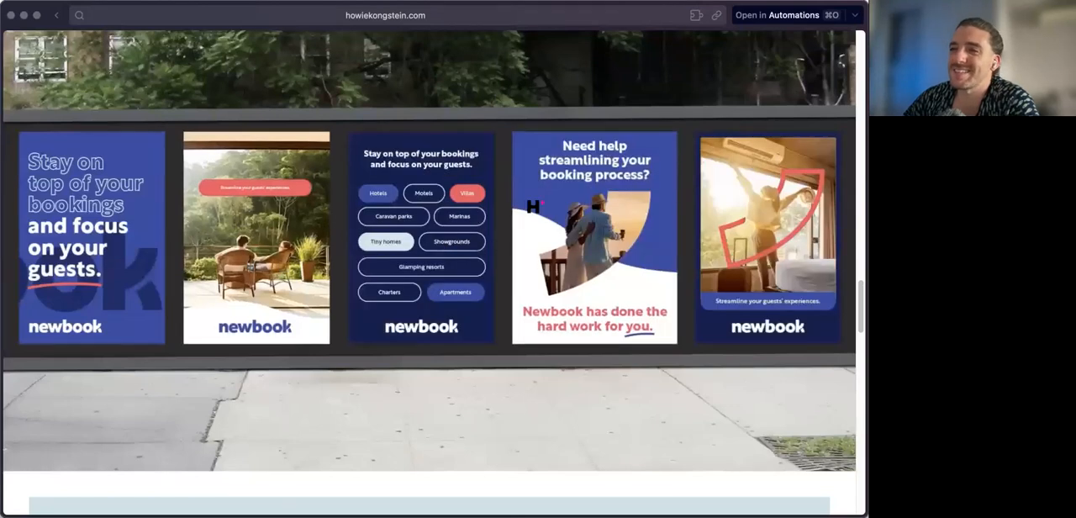
pyautogui.hscroll(-3)
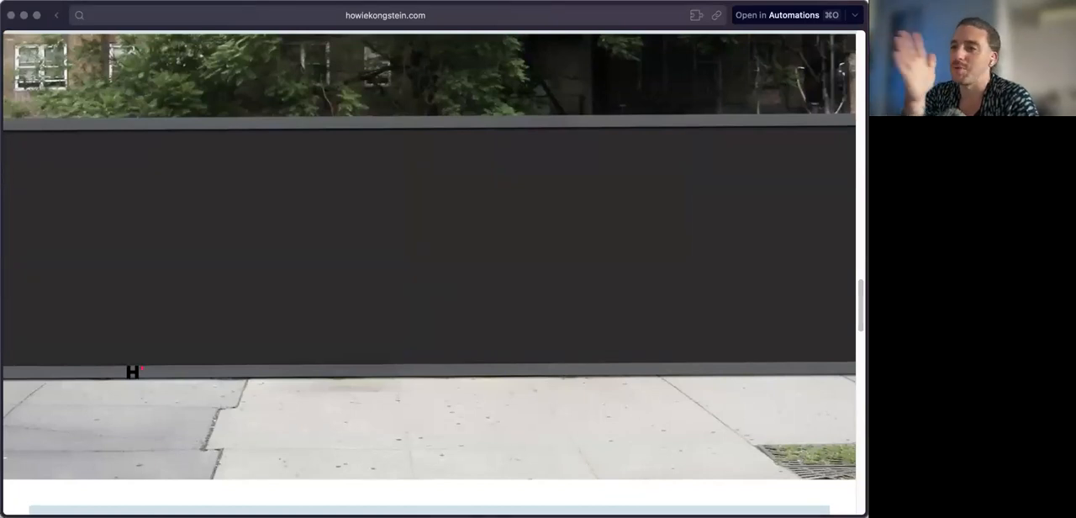
# Continue scrolling past the billboard posters to the row of brochure spreads.
pyautogui.scroll(-3)
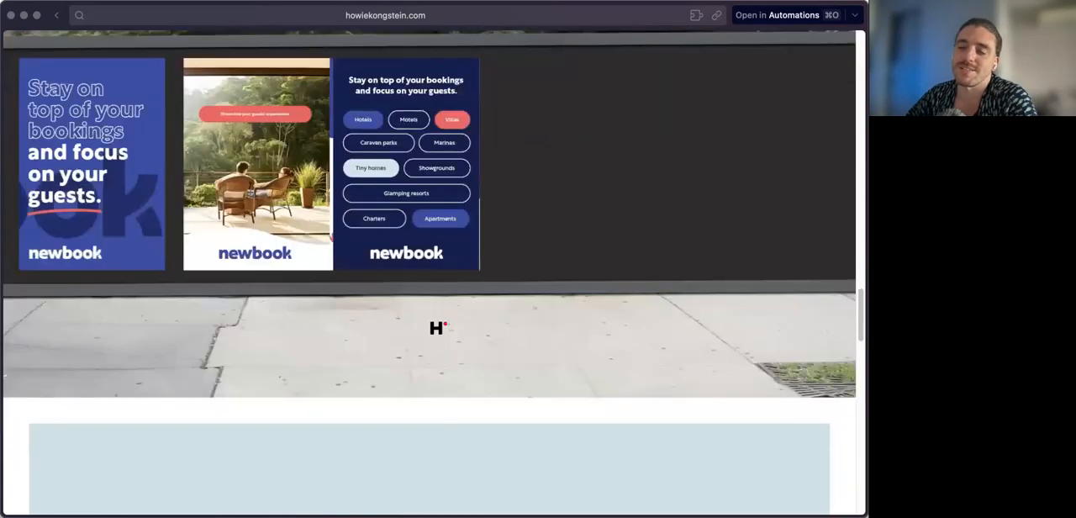
pyautogui.scroll(-3)
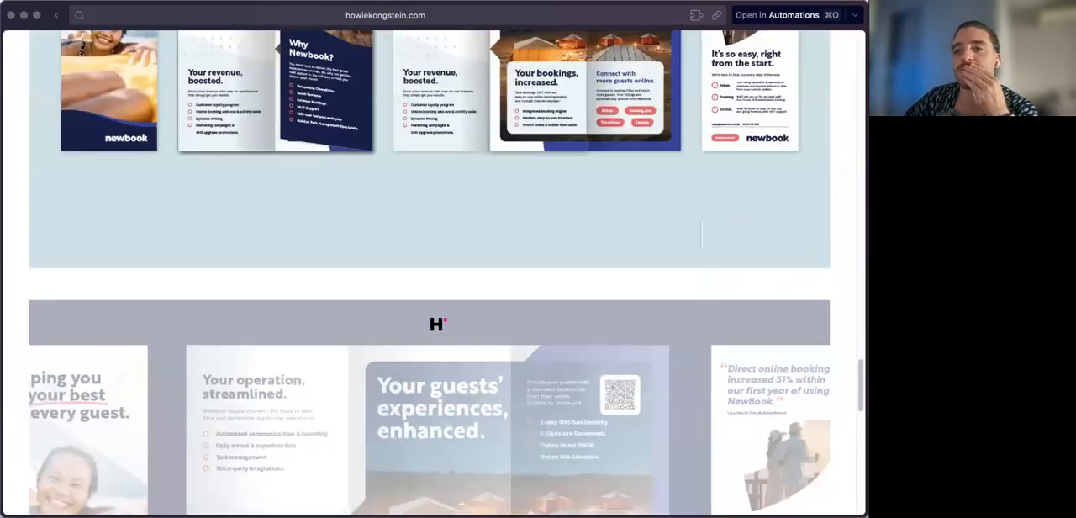
pyautogui.scroll(-3)
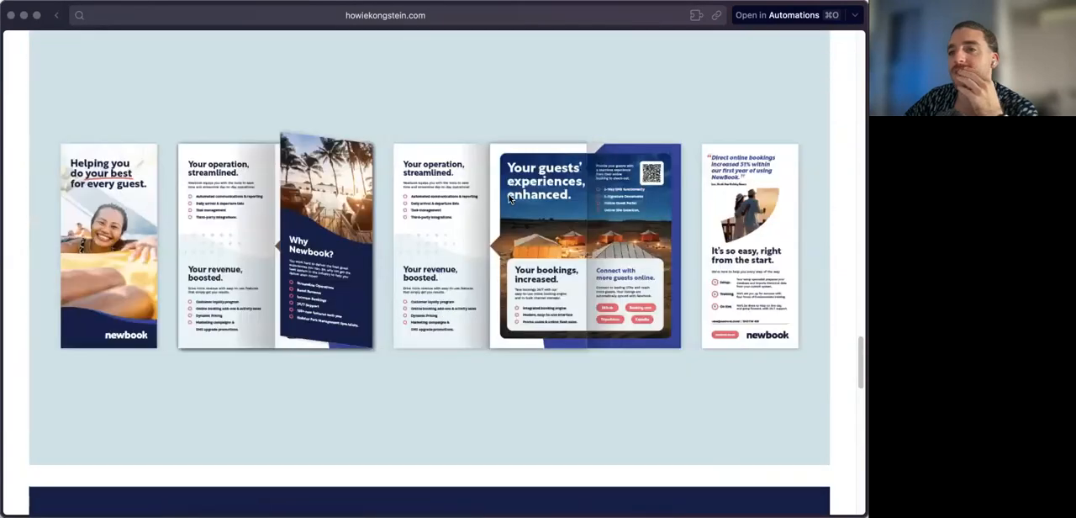
pyautogui.scroll(-3)
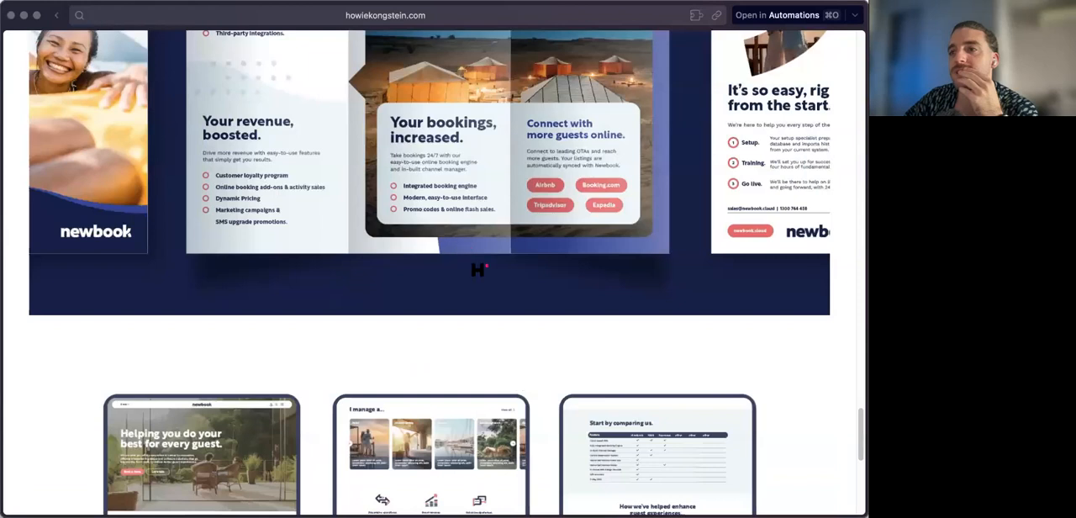
pyautogui.scroll(-3)
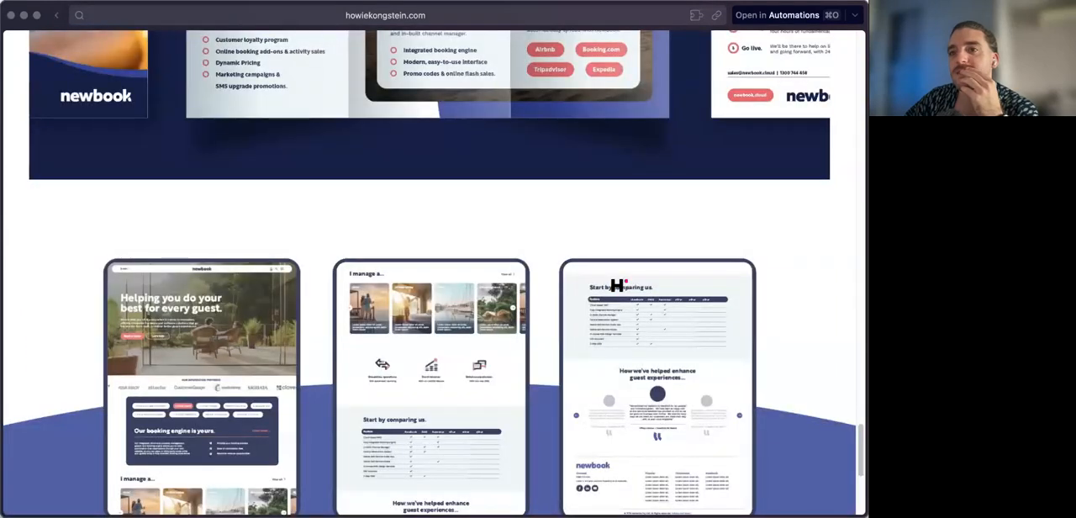
pyautogui.scroll(-3)
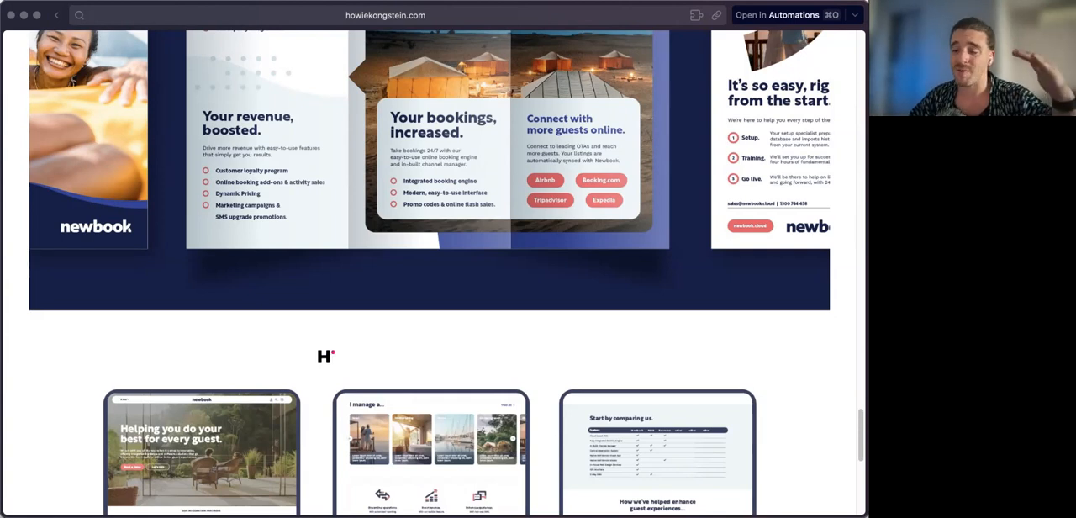
pyautogui.scroll(-3)
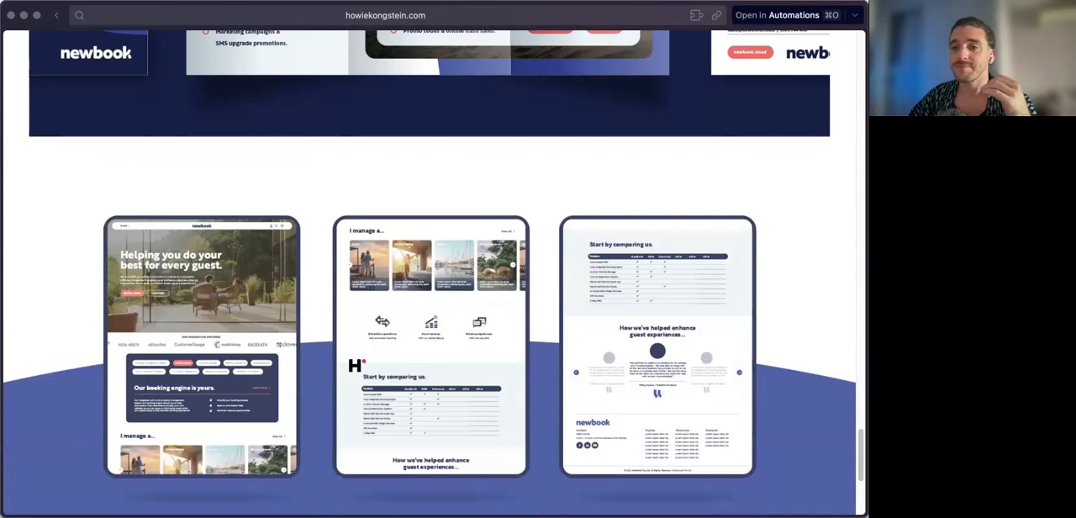
pyautogui.scroll(-3)
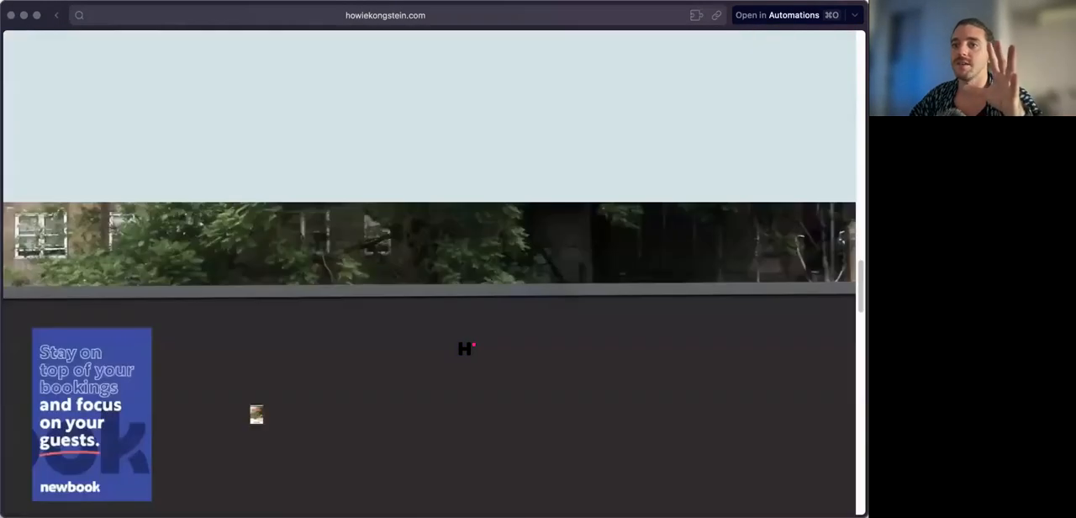
pyautogui.scroll(-3)
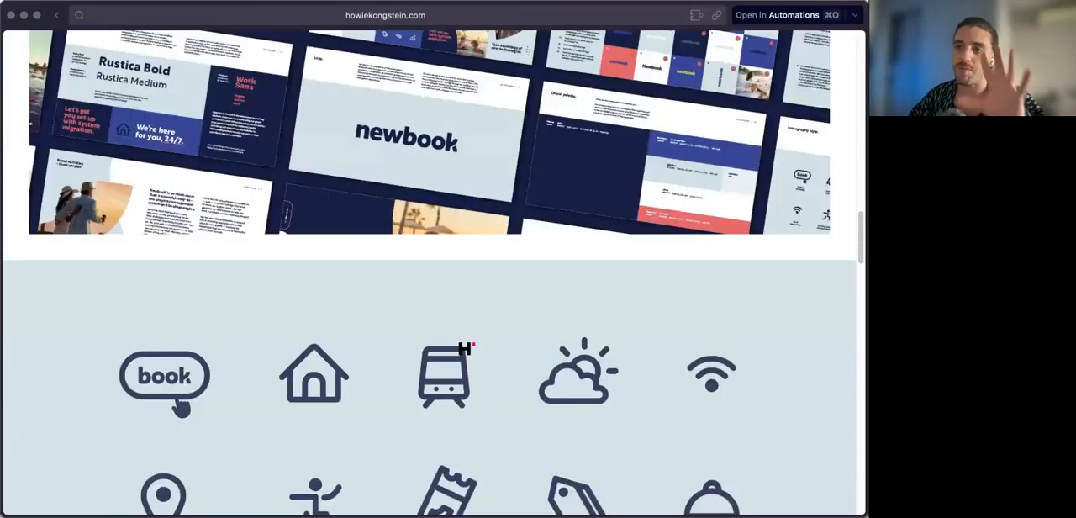
pyautogui.scroll(-3)
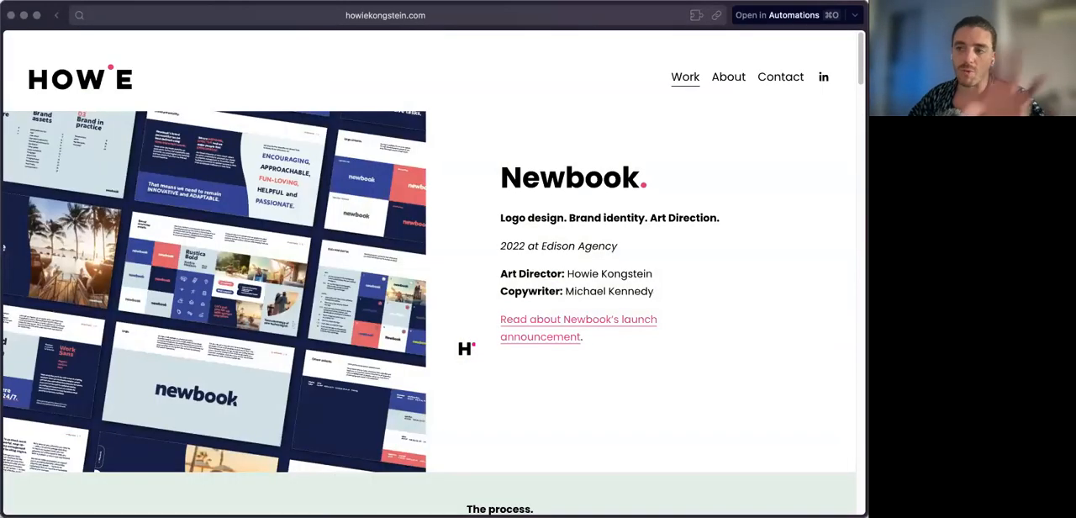
pyautogui.scroll(-3)
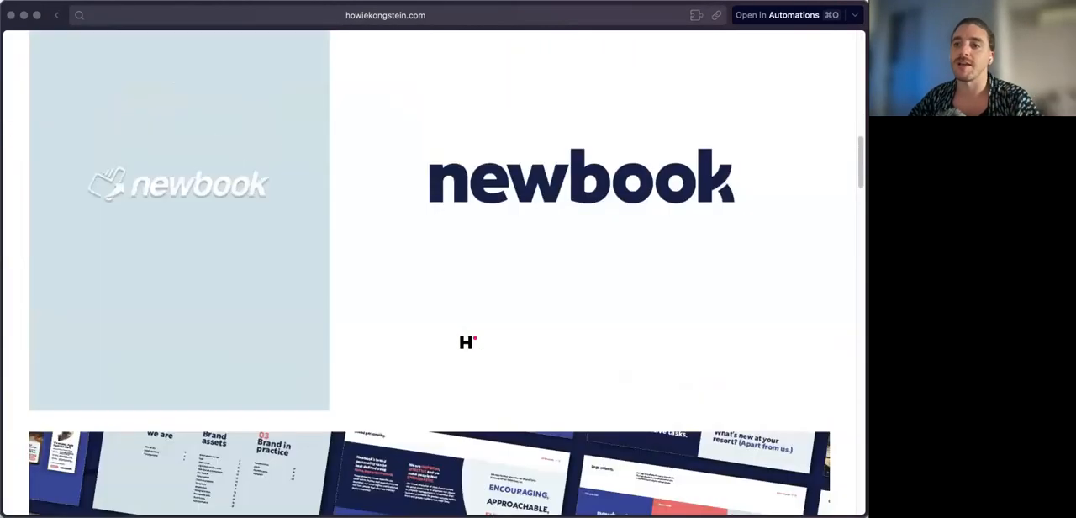
pyautogui.scroll(-3)
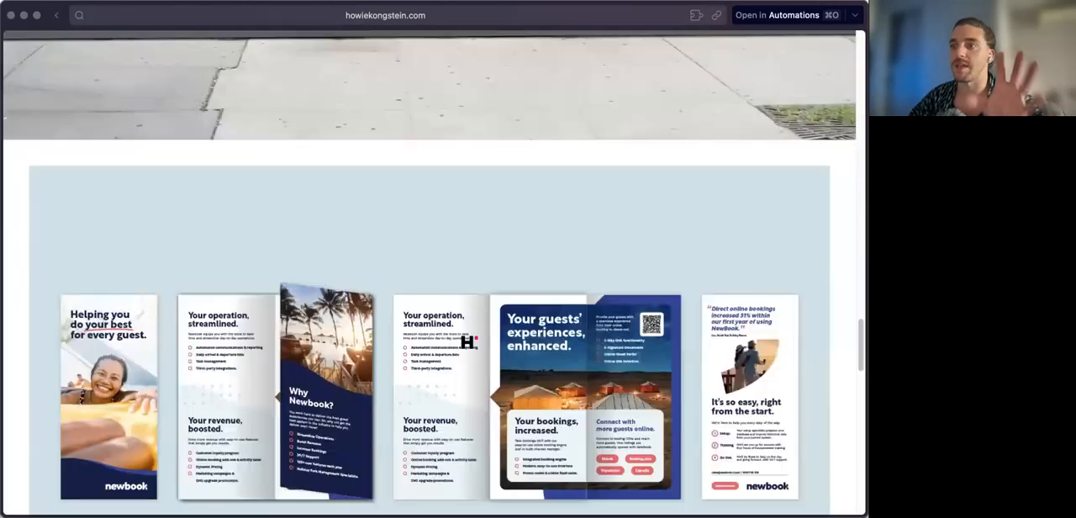
pyautogui.scroll(-3)
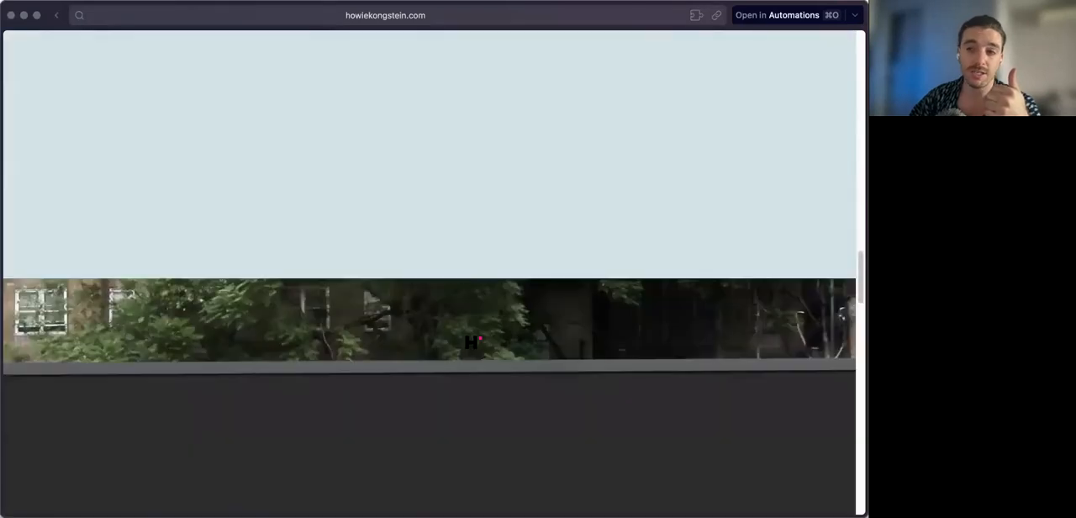
pyautogui.scroll(-3)
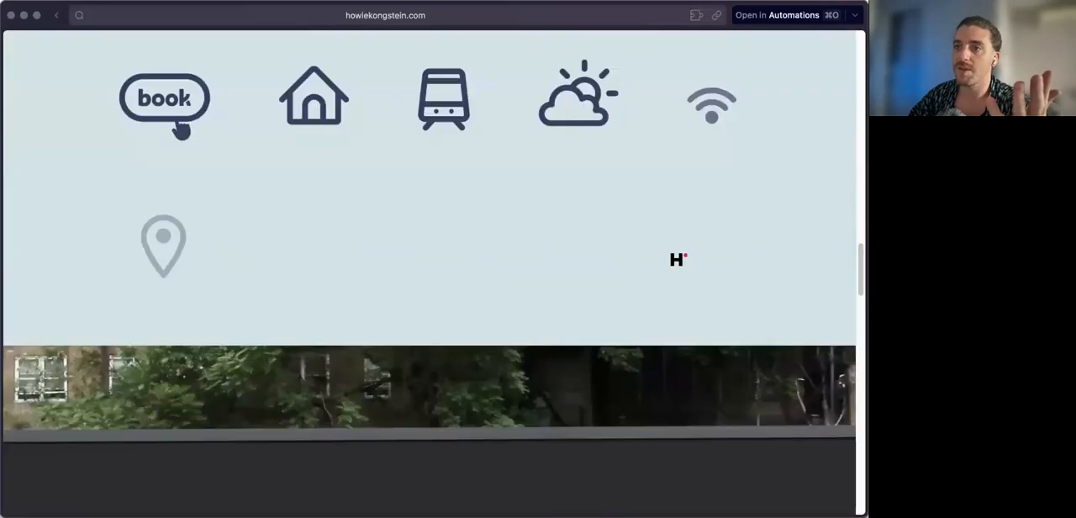
pyautogui.scroll(-3)
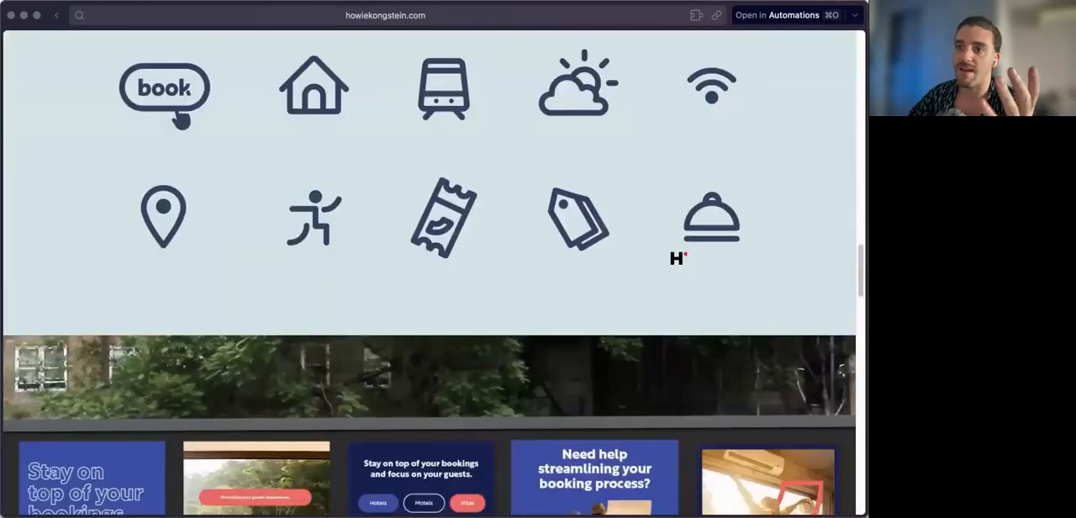
pyautogui.scroll(-3)
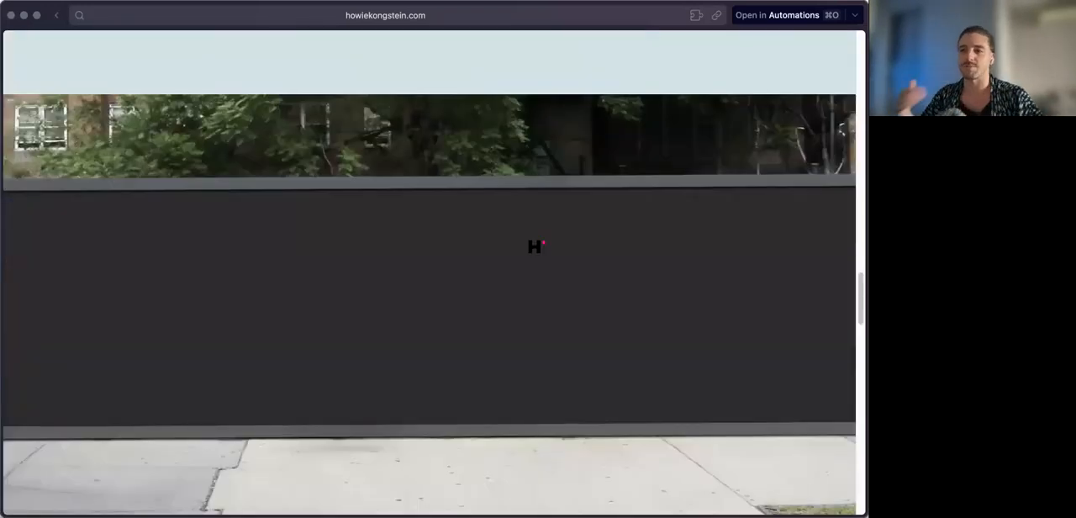
pyautogui.scroll(-3)
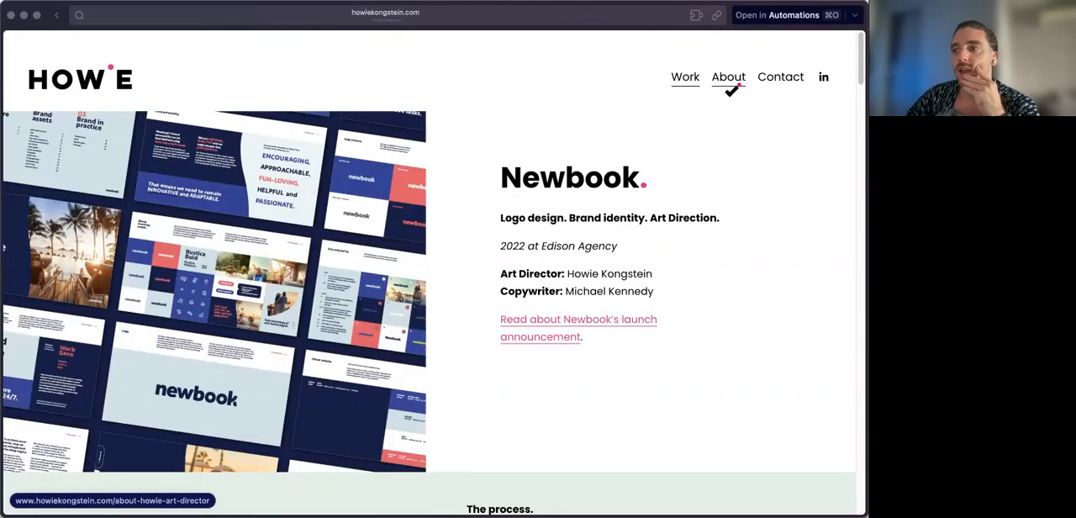
# Go to the About page and scroll down to the Education and experience résumé.
pyautogui.click(728, 77)
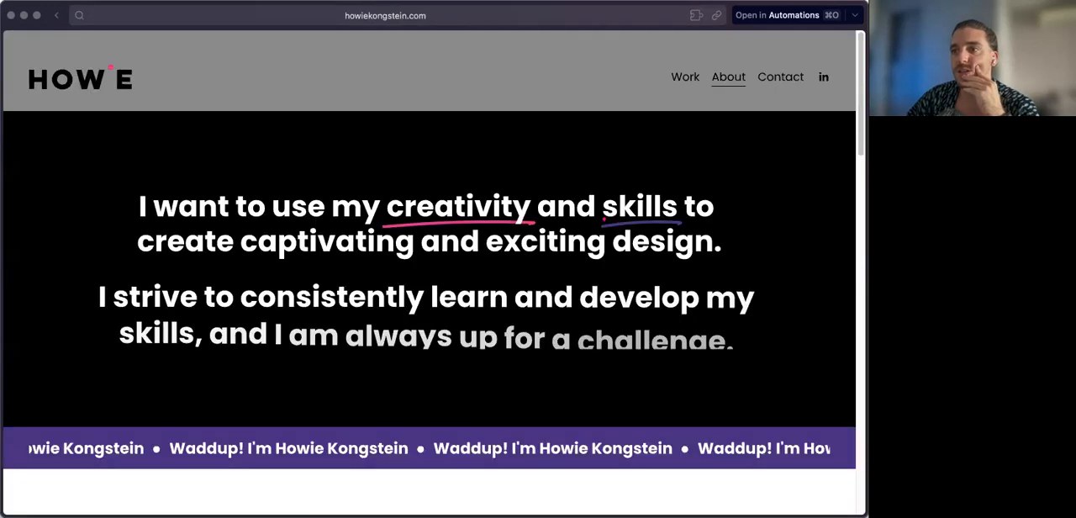
pyautogui.scroll(-3)
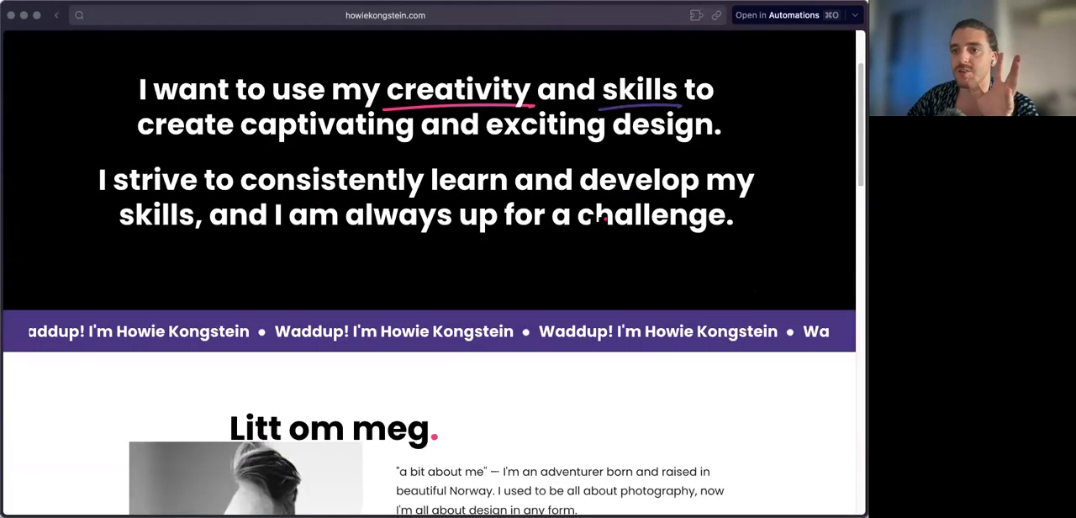
pyautogui.scroll(-3)
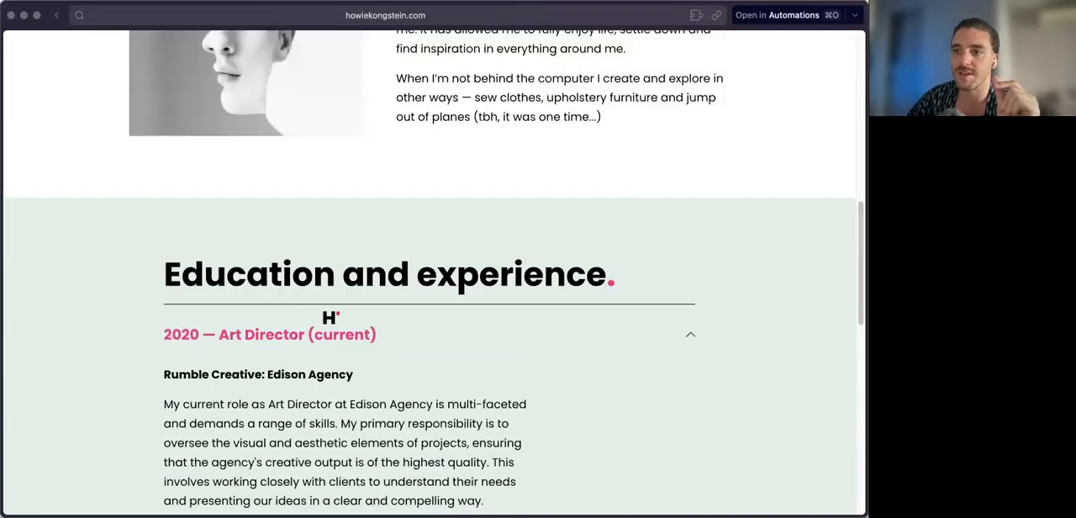
pyautogui.scroll(-3)
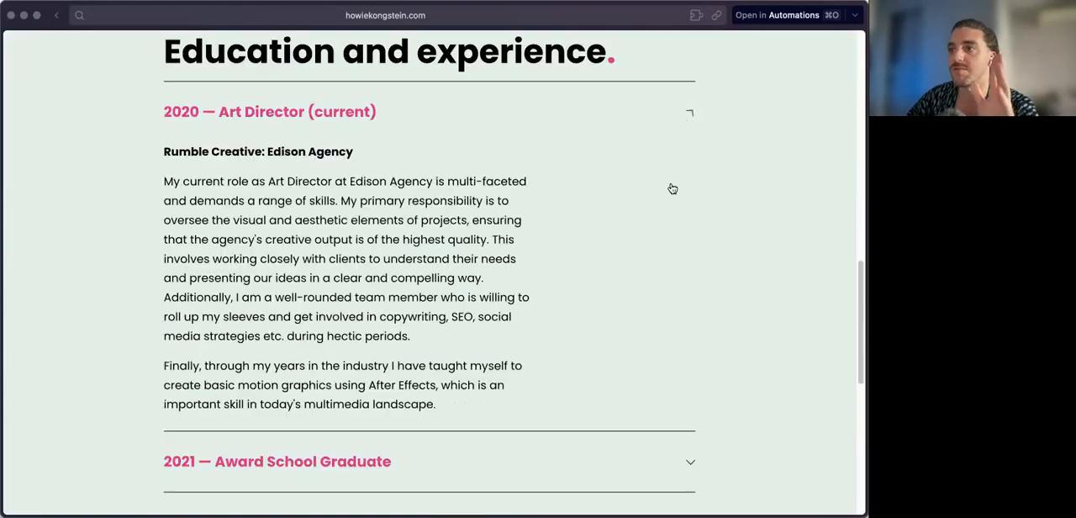
# Expand the résumé accordion entries and scroll through their details down to the footer and back.
pyautogui.click(689, 111)
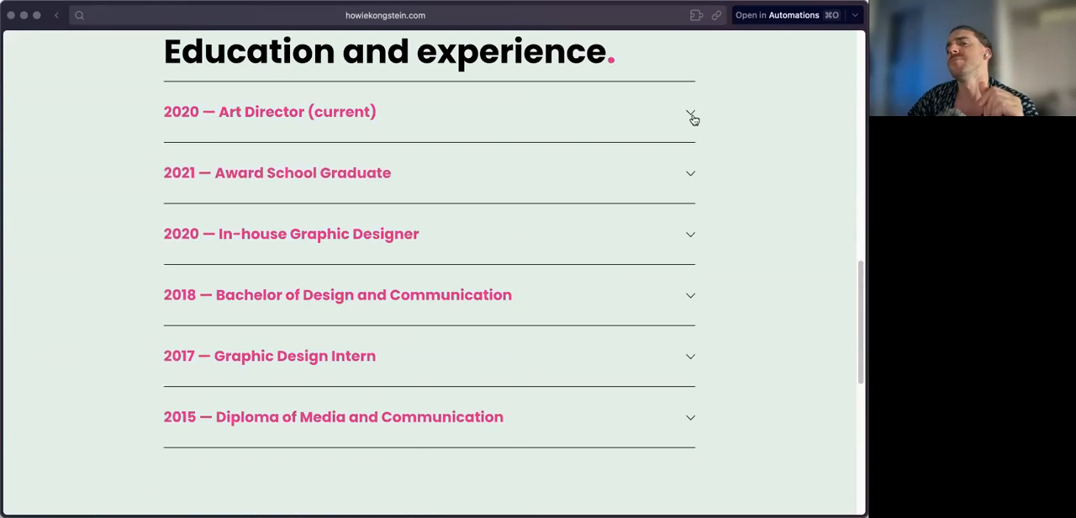
pyautogui.click(689, 111)
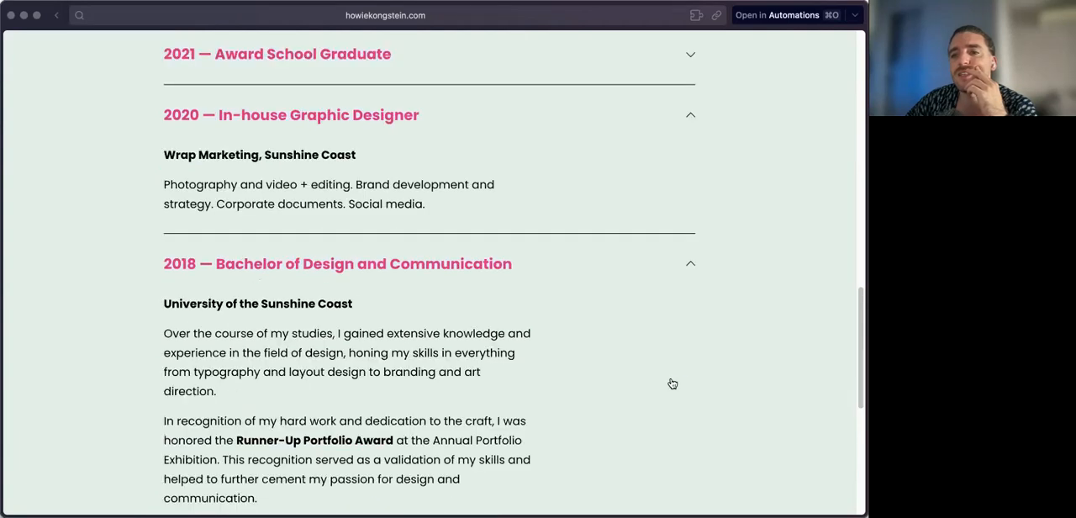
pyautogui.scroll(-3)
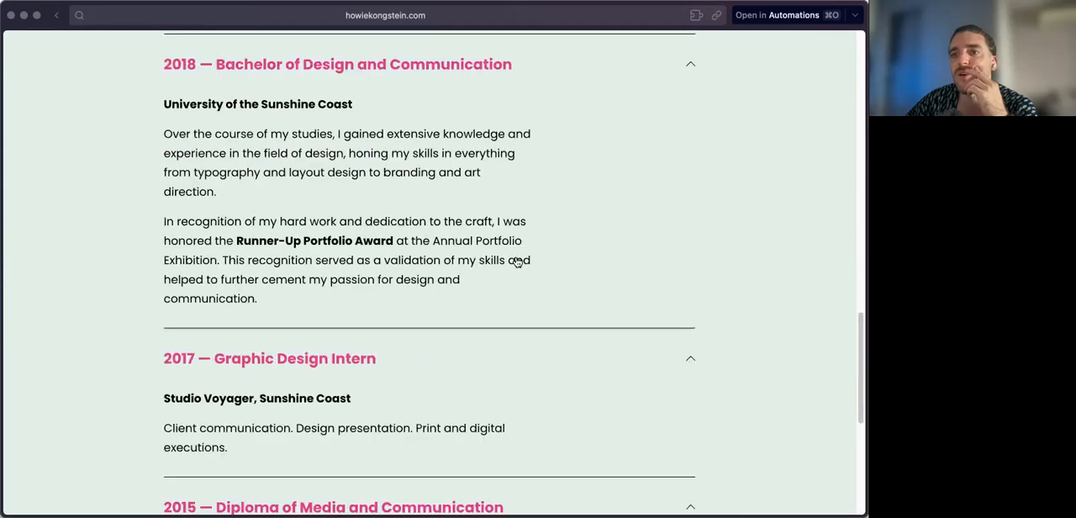
pyautogui.scroll(3)
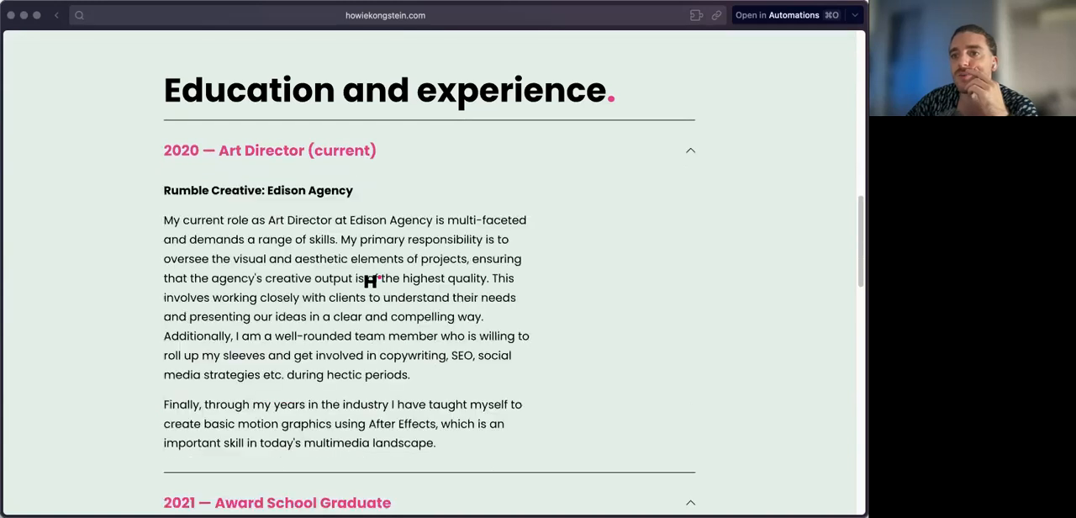
pyautogui.scroll(-3)
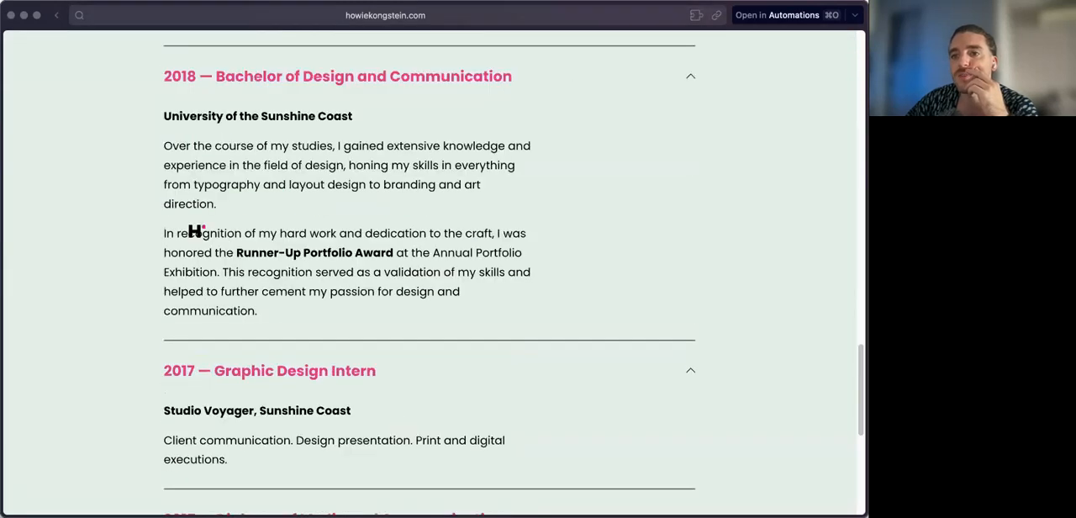
pyautogui.scroll(-3)
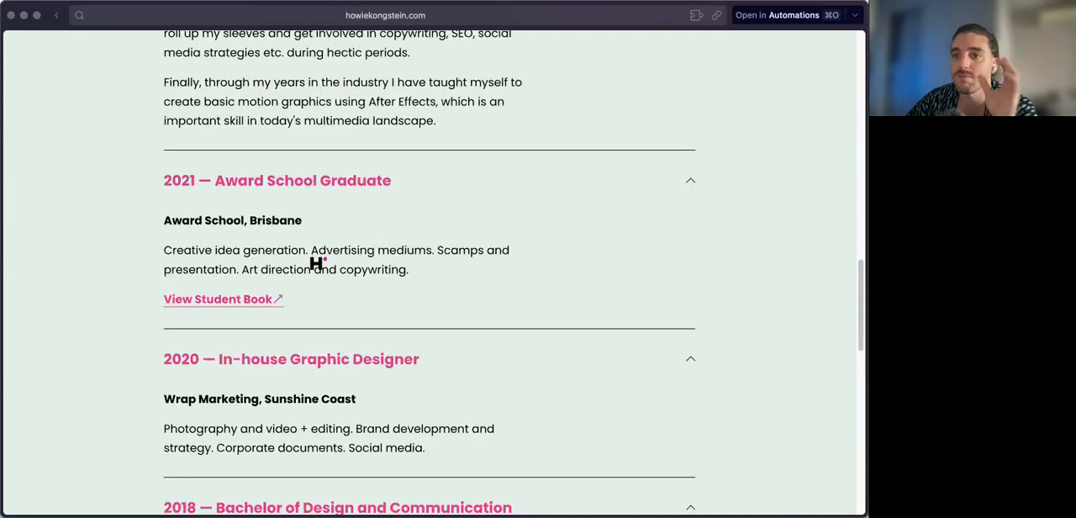
pyautogui.scroll(3)
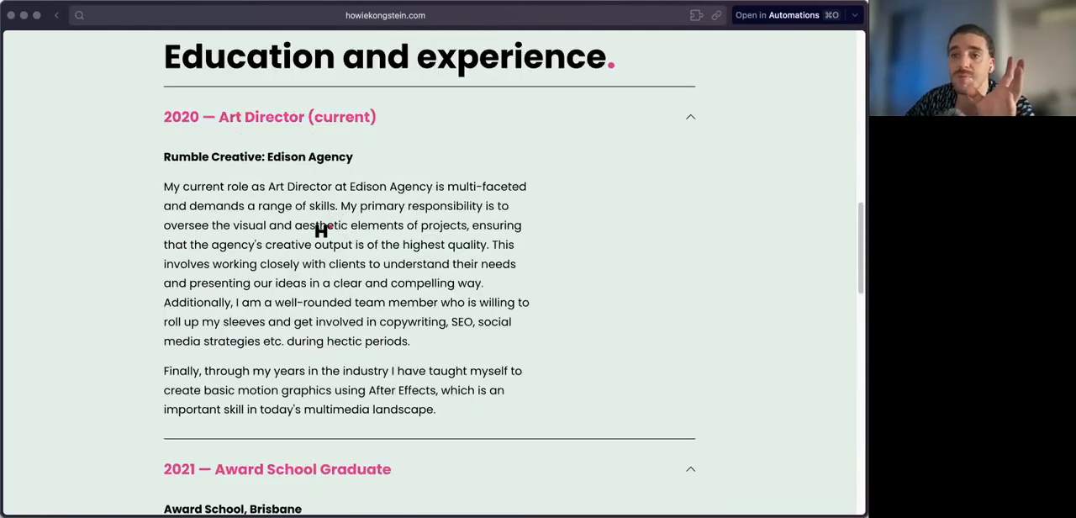
pyautogui.moveTo(517, 267)
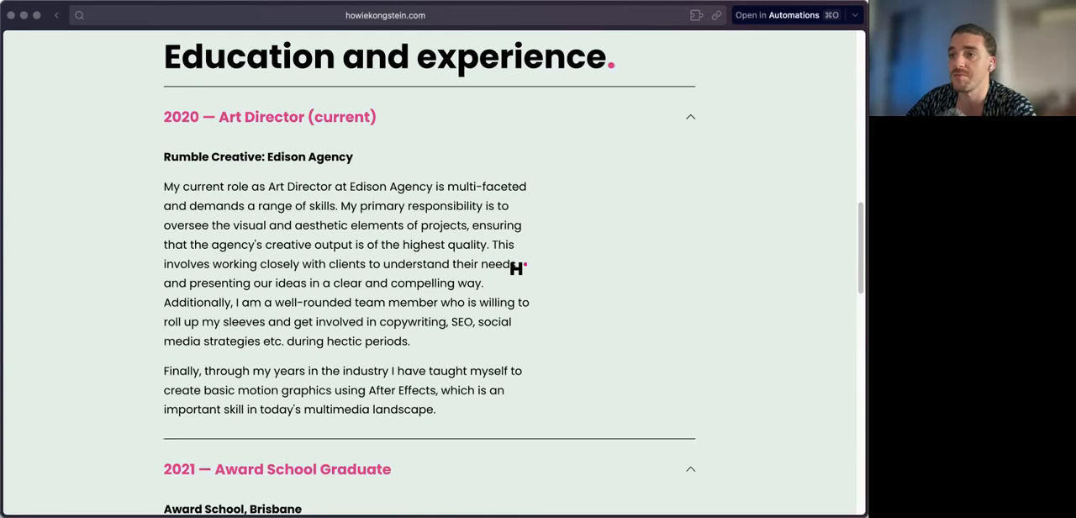
pyautogui.scroll(-3)
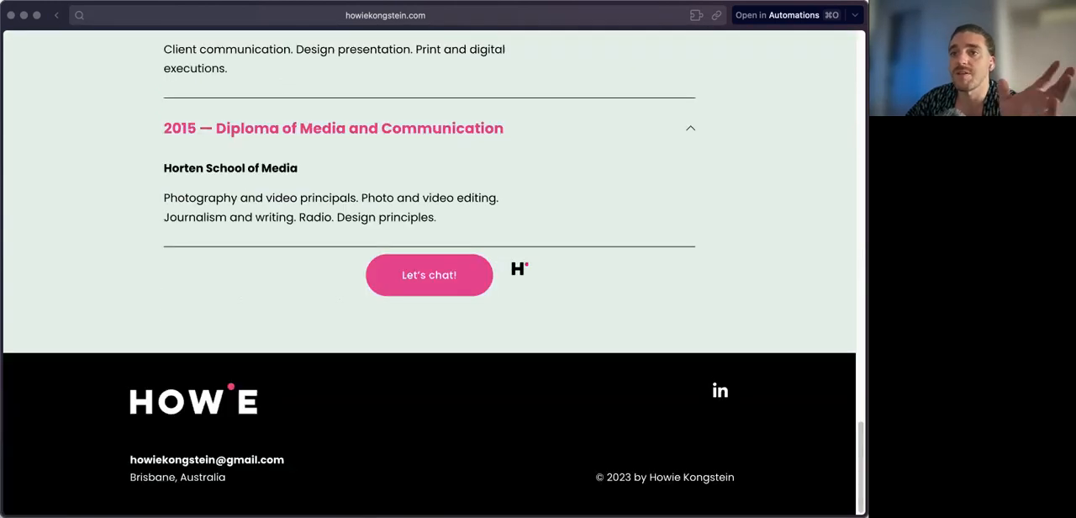
pyautogui.scroll(3)
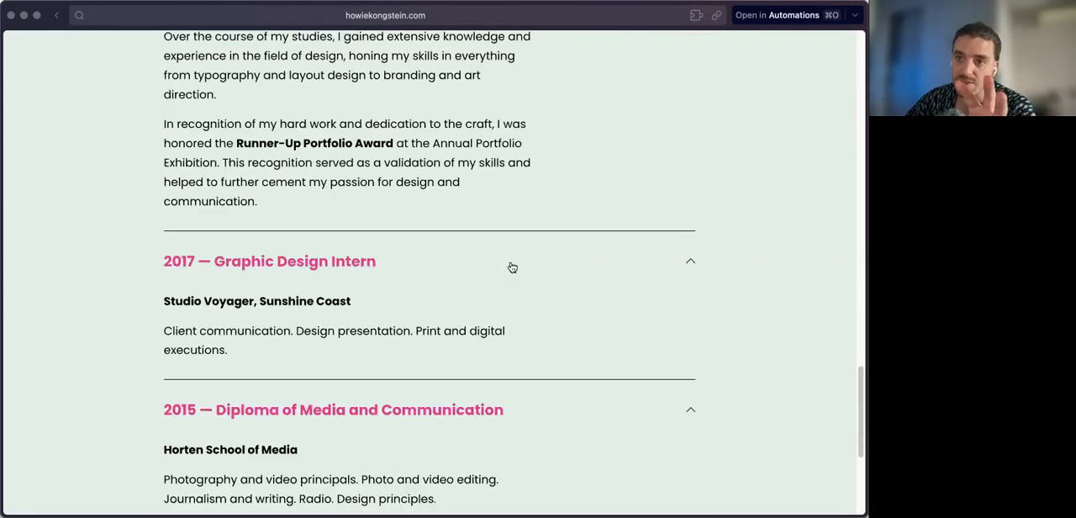
pyautogui.scroll(-3)
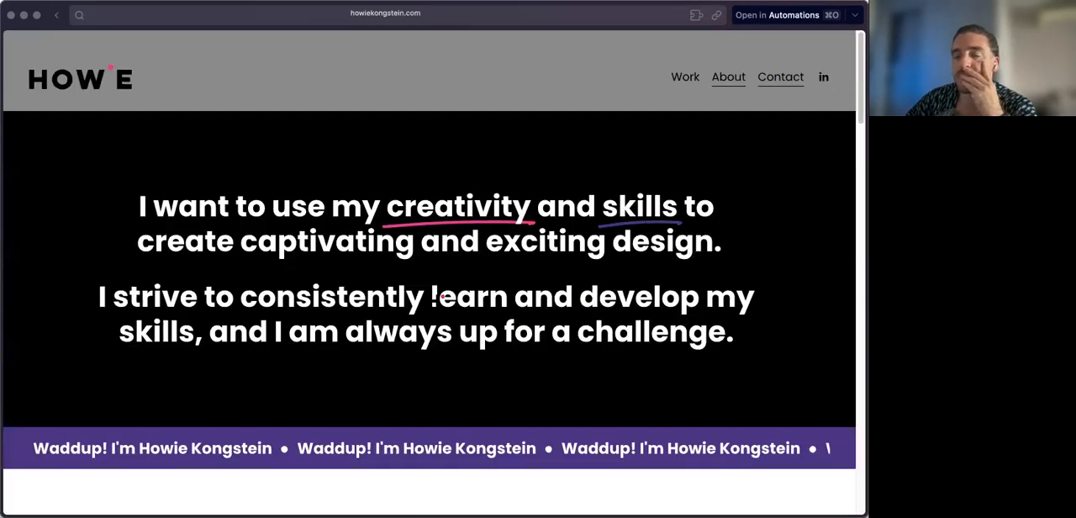
# Go to the Contact page with its 'Let's have a chat!' skydiving banner.
pyautogui.click(780, 77)
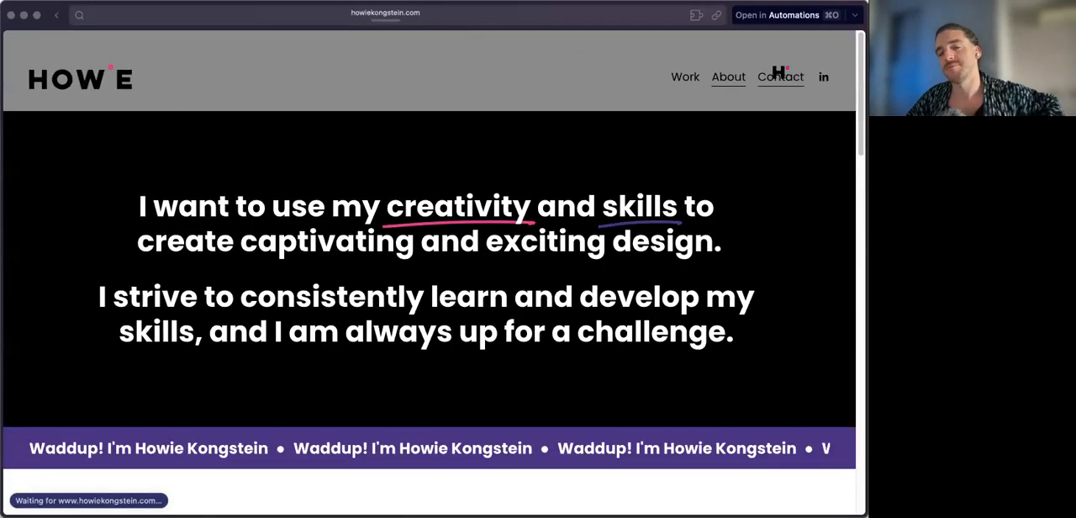
pyautogui.click(780, 78)
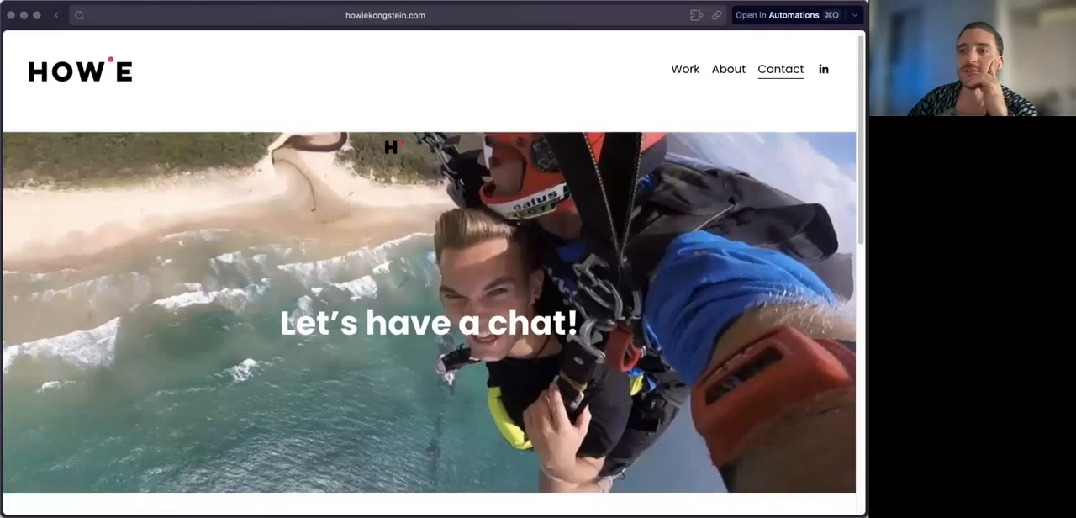